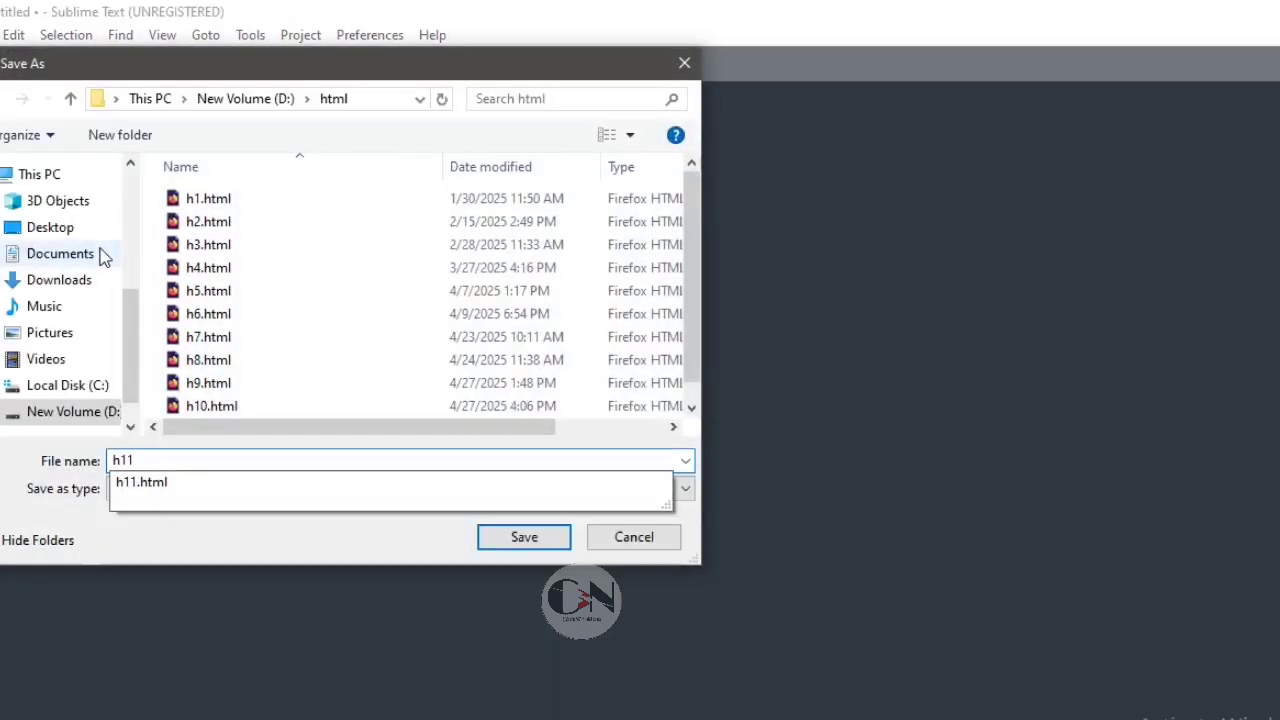
# Save the new file as h12.html in the D:\html folder.
pyautogui.click(523, 537)
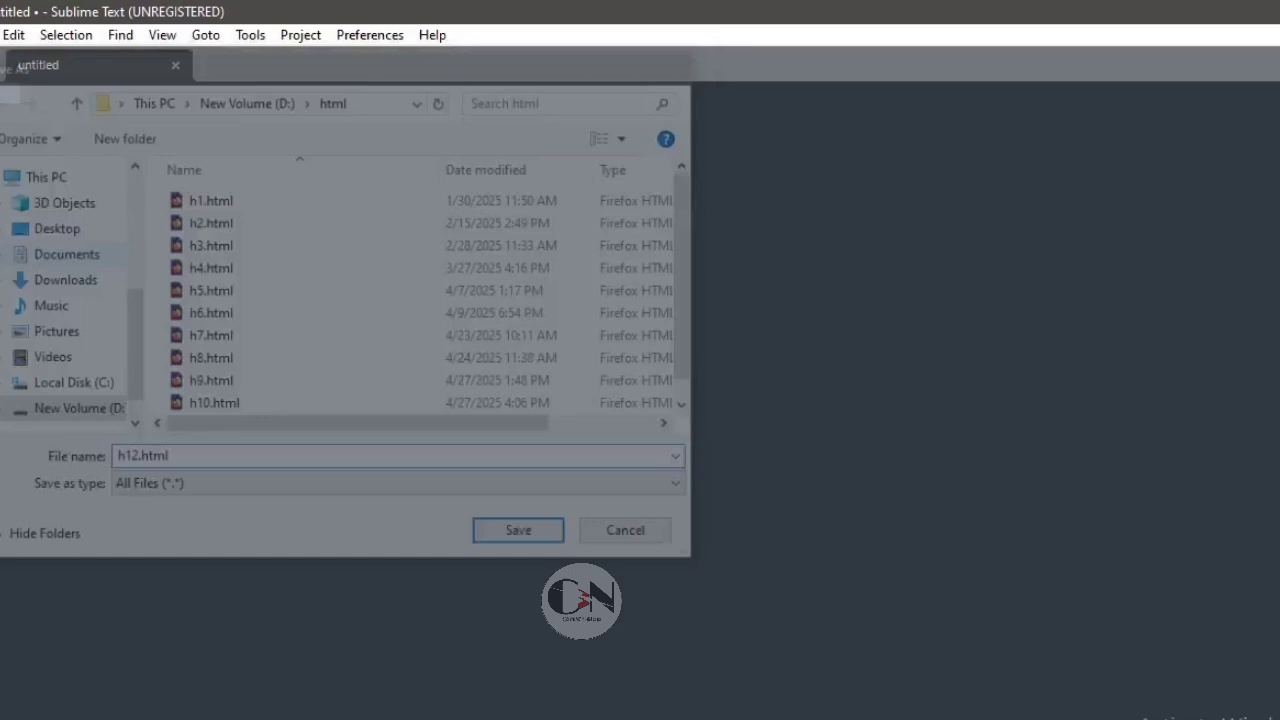
pyautogui.click(518, 530)
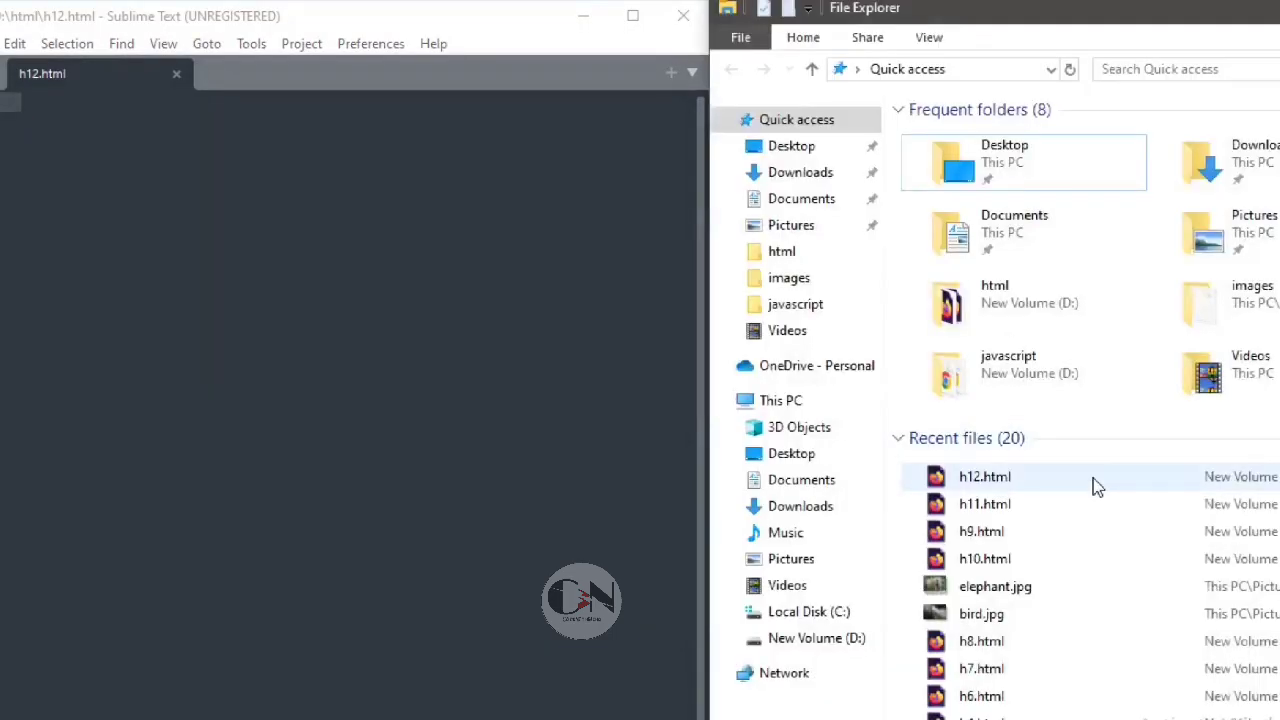
# Open h12.html from File Explorer's Recent files in the browser, snapped to the right half.
pyautogui.doubleClick(985, 476)
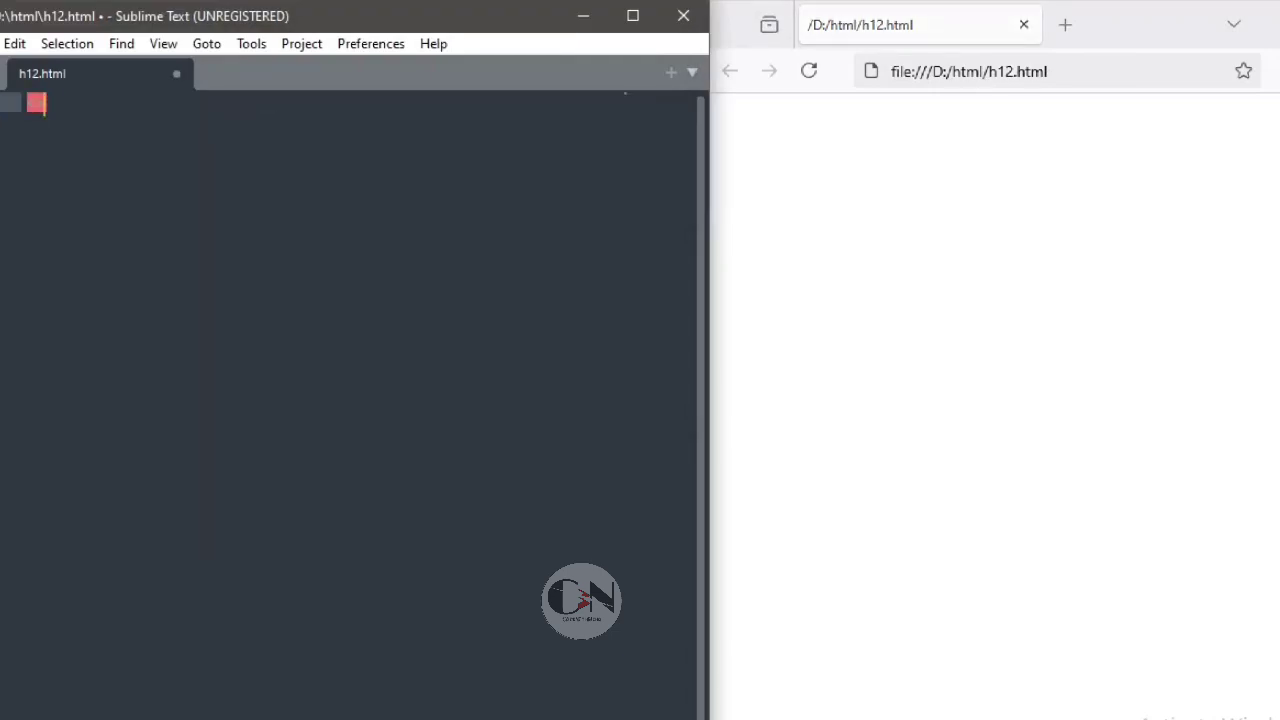
# Write html, head and body tags with the title 'HTML TABLE WITH TABLE HEADER & BORDER'.
pyautogui.write('<html>')
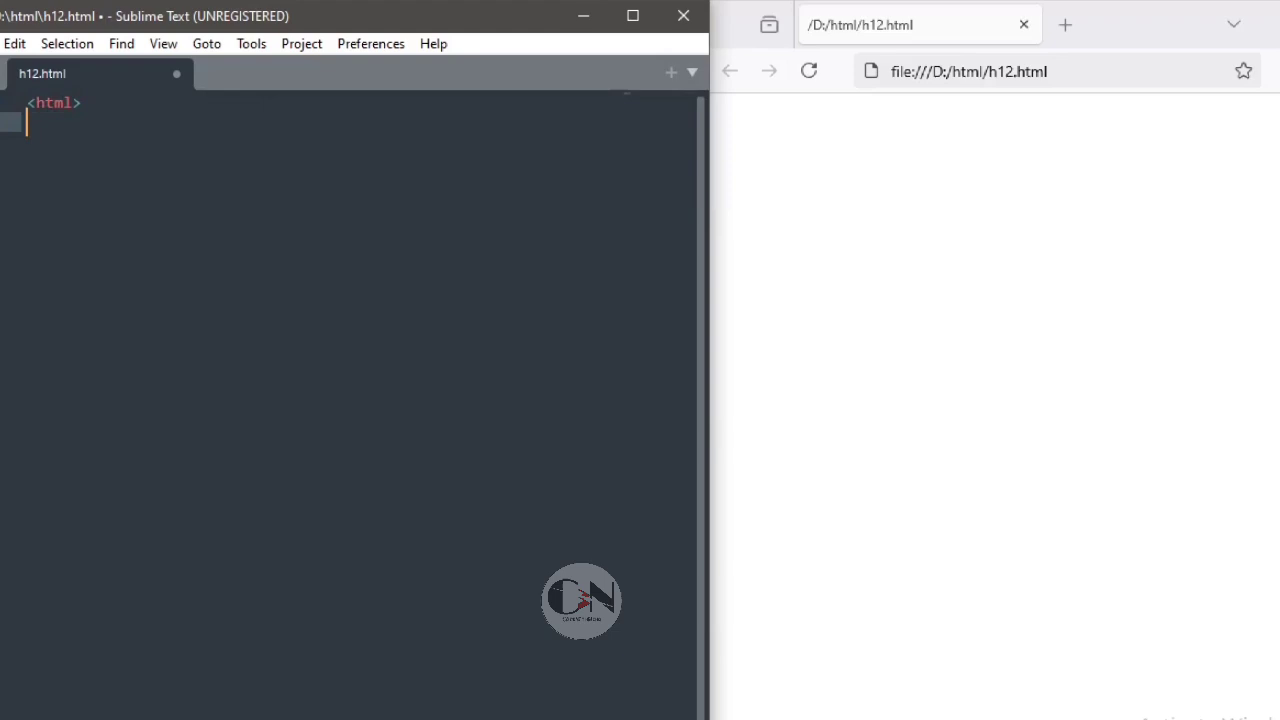
pyautogui.write('</html>')
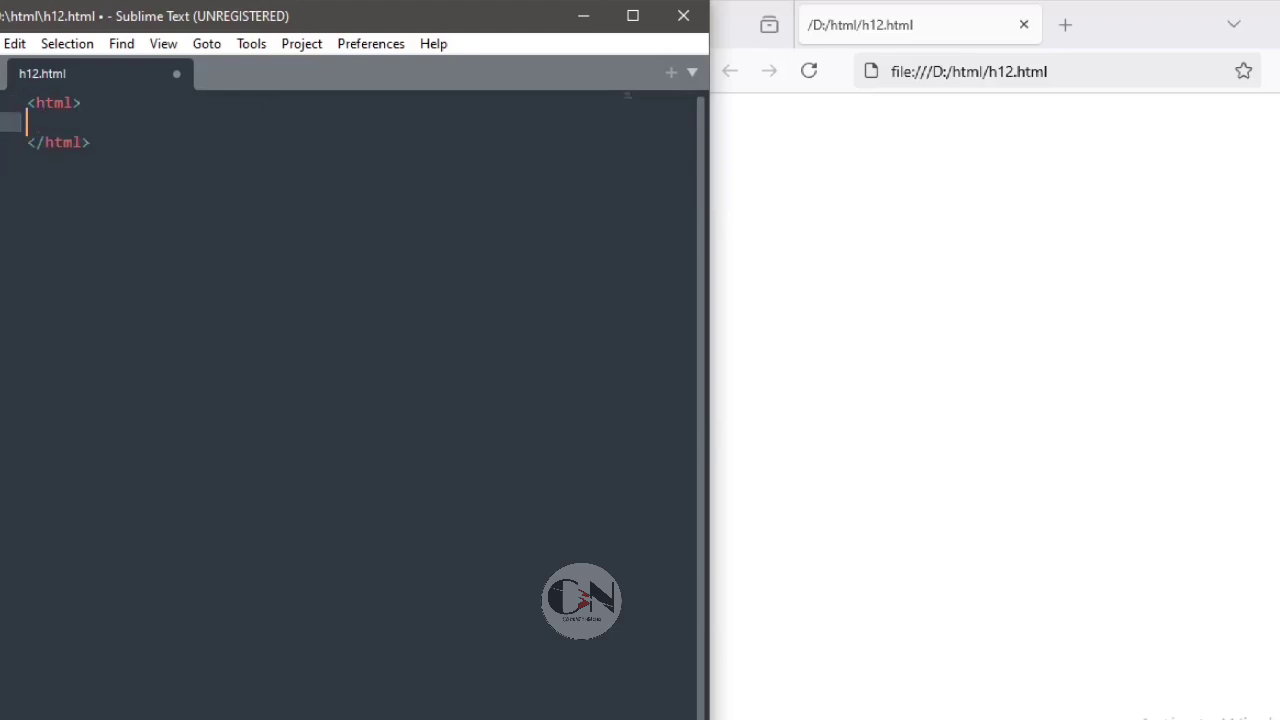
pyautogui.write('<head>')
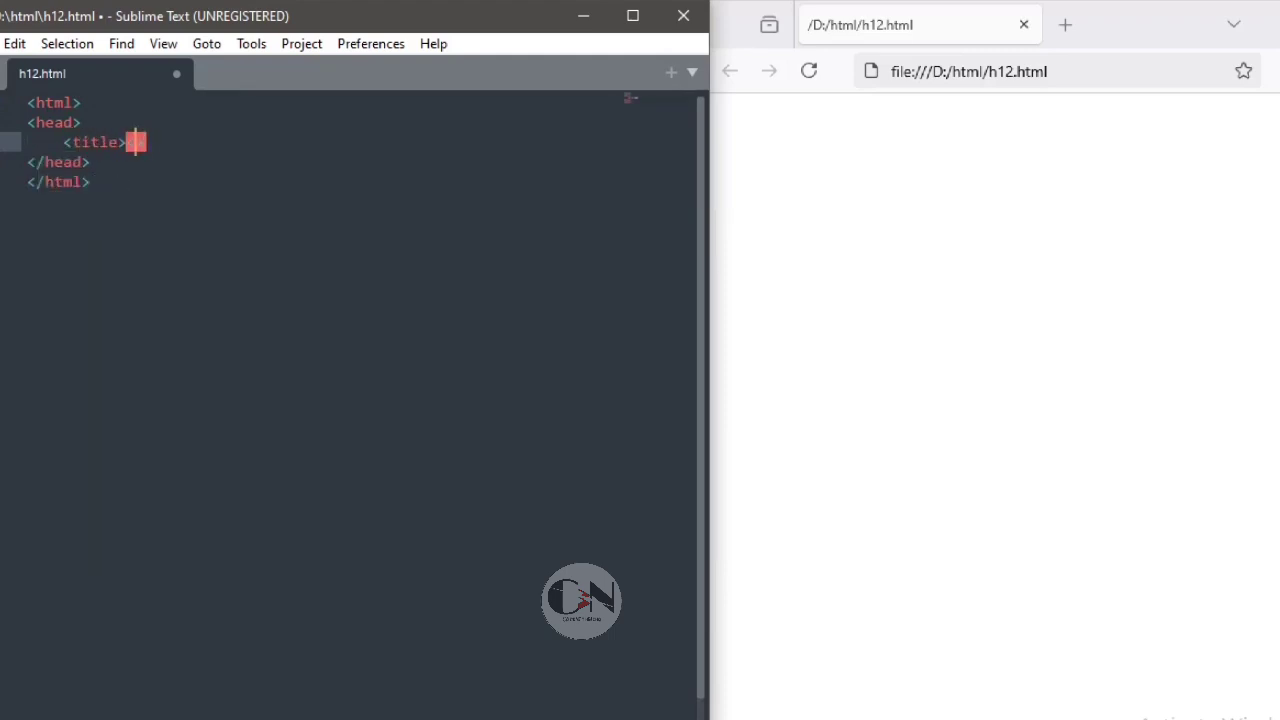
pyautogui.write('</title>')
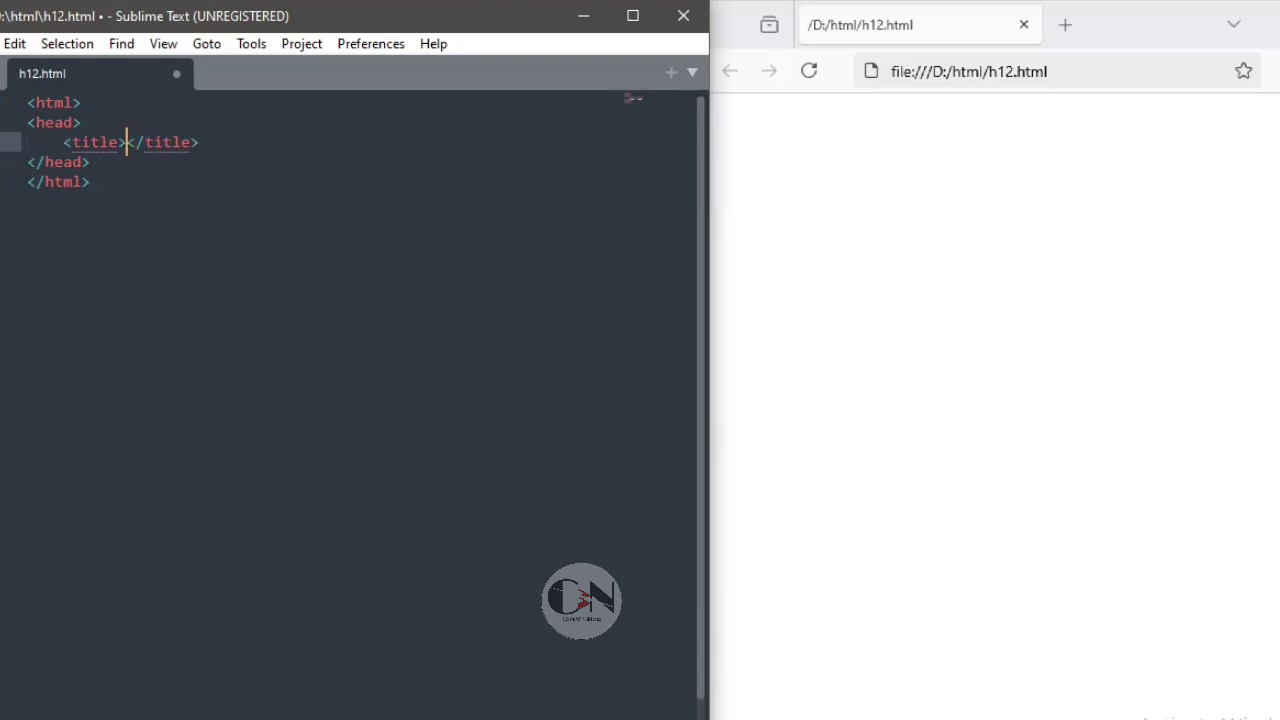
pyautogui.write('HTML TABLE W')
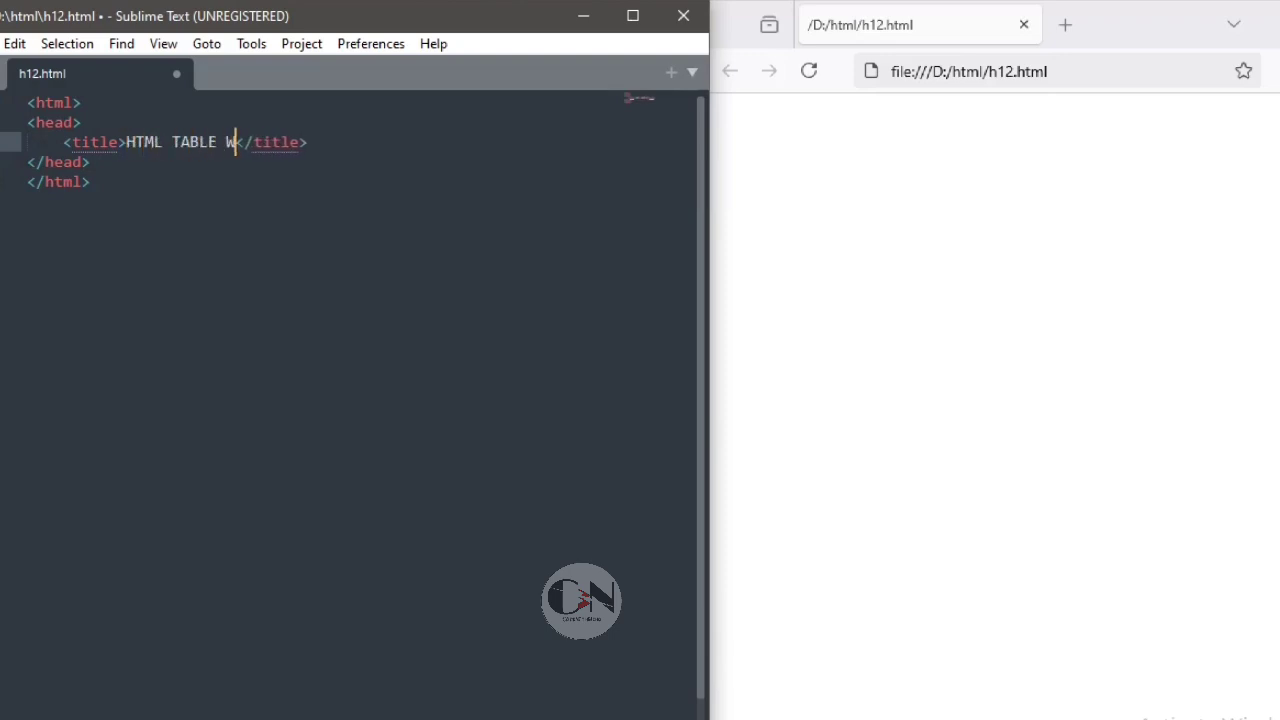
pyautogui.write('ITH')
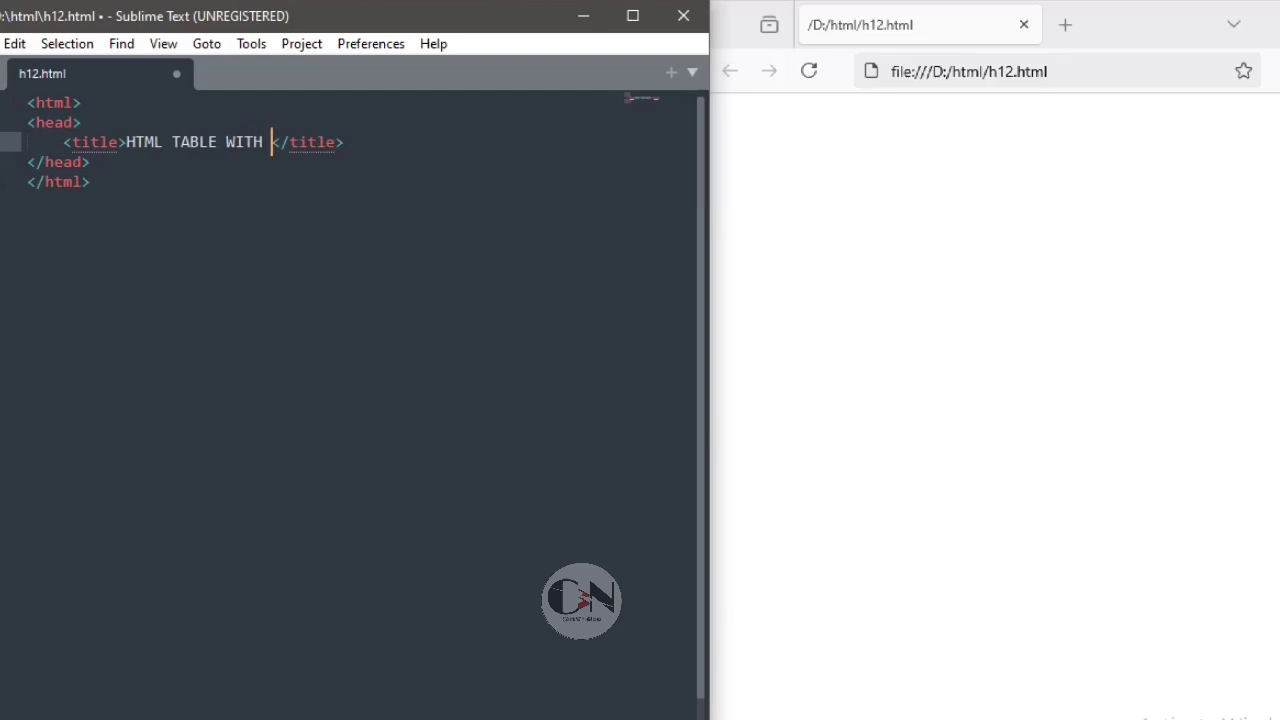
pyautogui.write('TABLE')
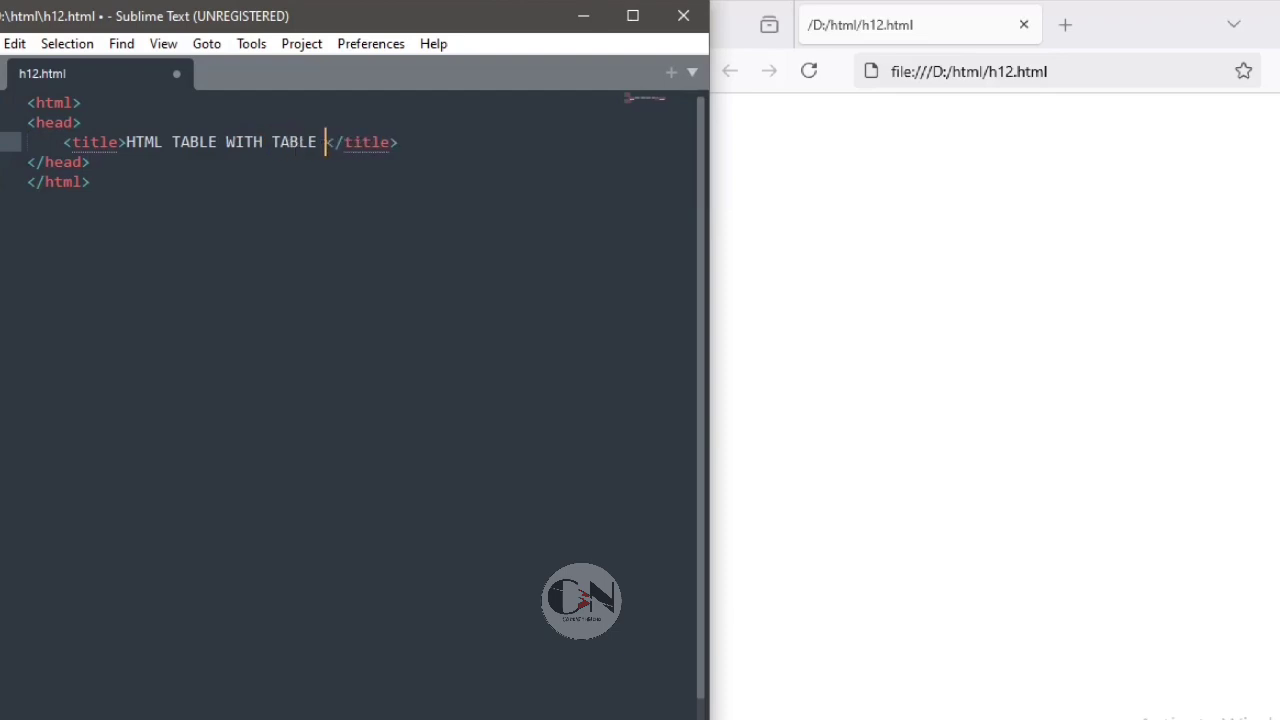
pyautogui.write('HEADER & BORDER')
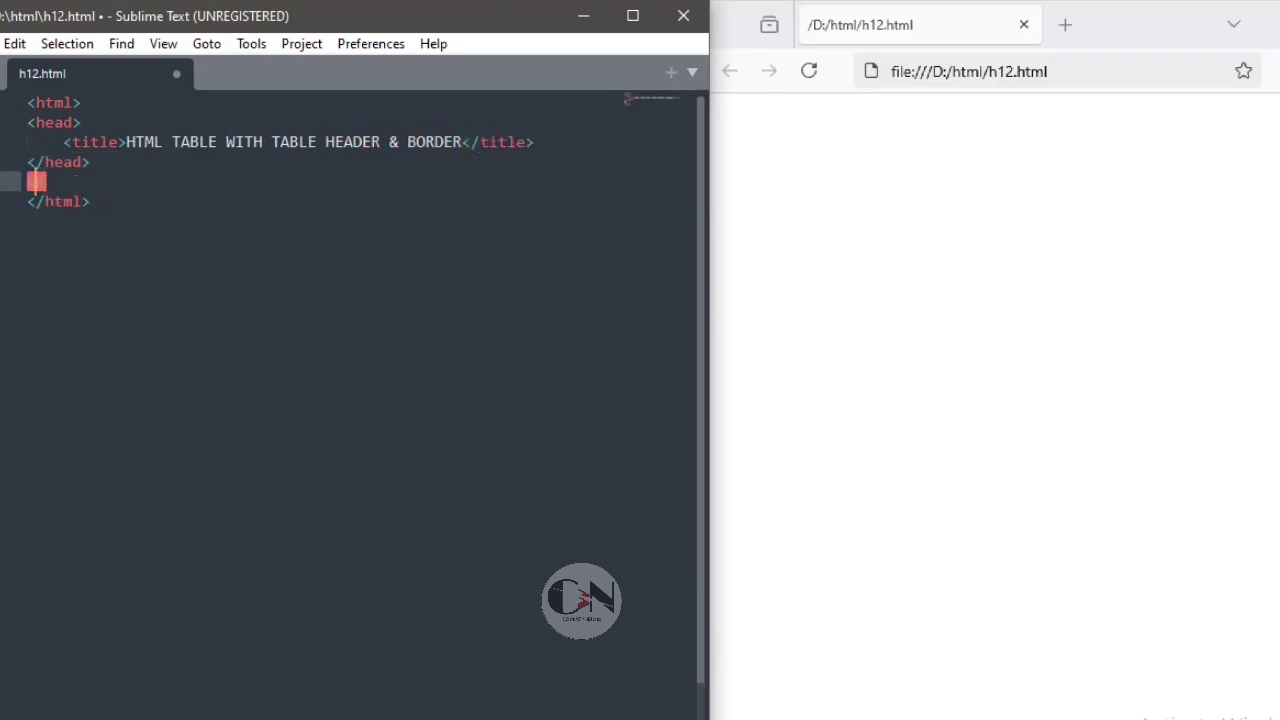
pyautogui.write('<body>')
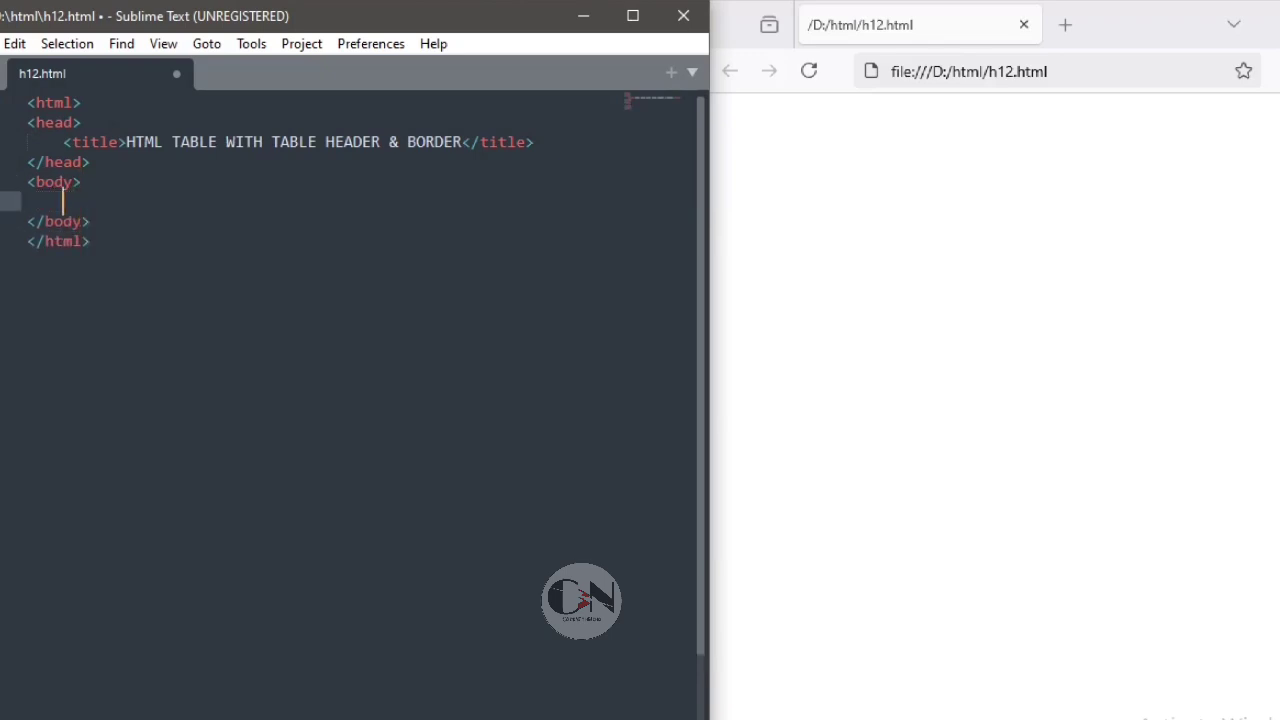
# Add an h1 heading 'HTML TABLE WITH BORDER' to the body, followed by a new line.
pyautogui.write('<h1>')
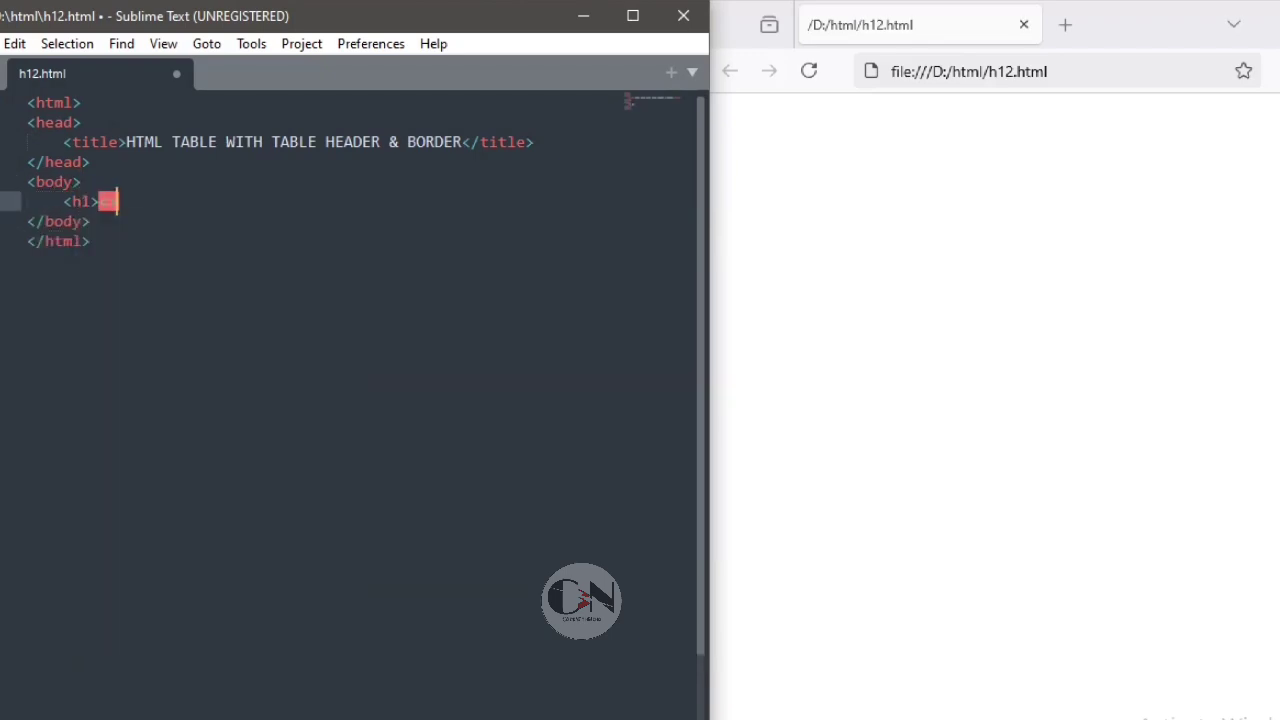
pyautogui.write('</h1>')
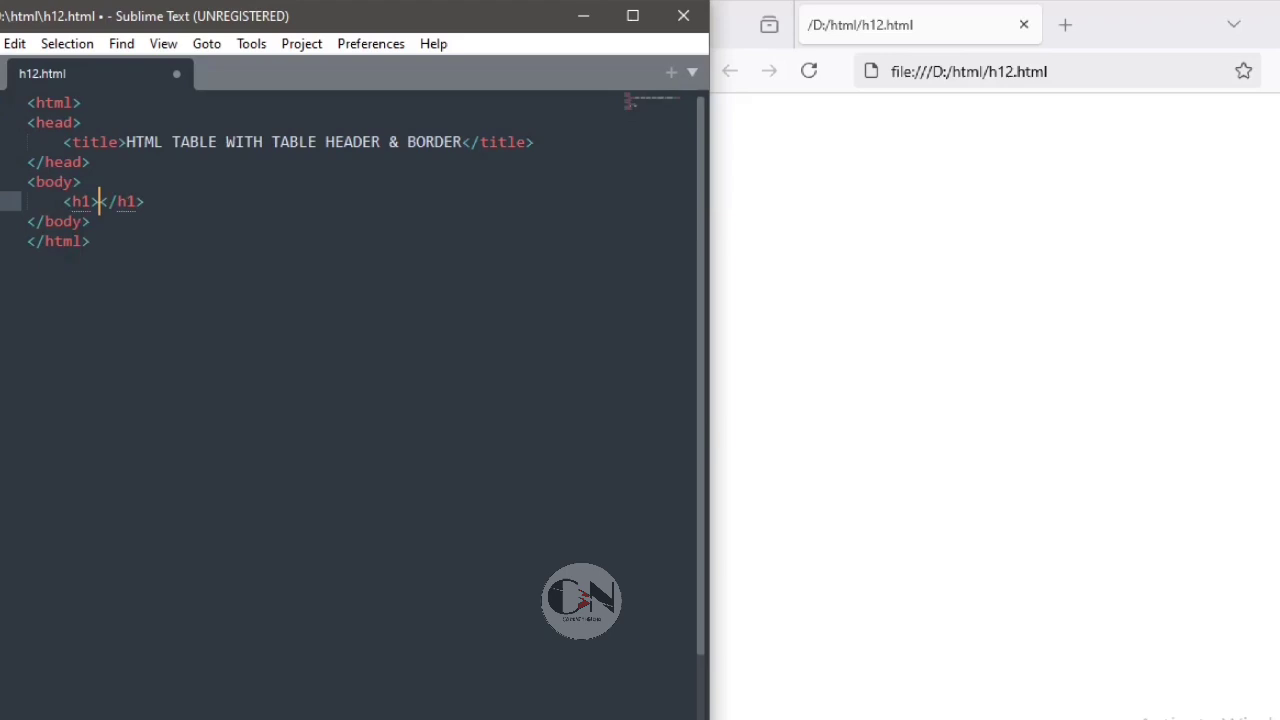
pyautogui.write('TABLE')
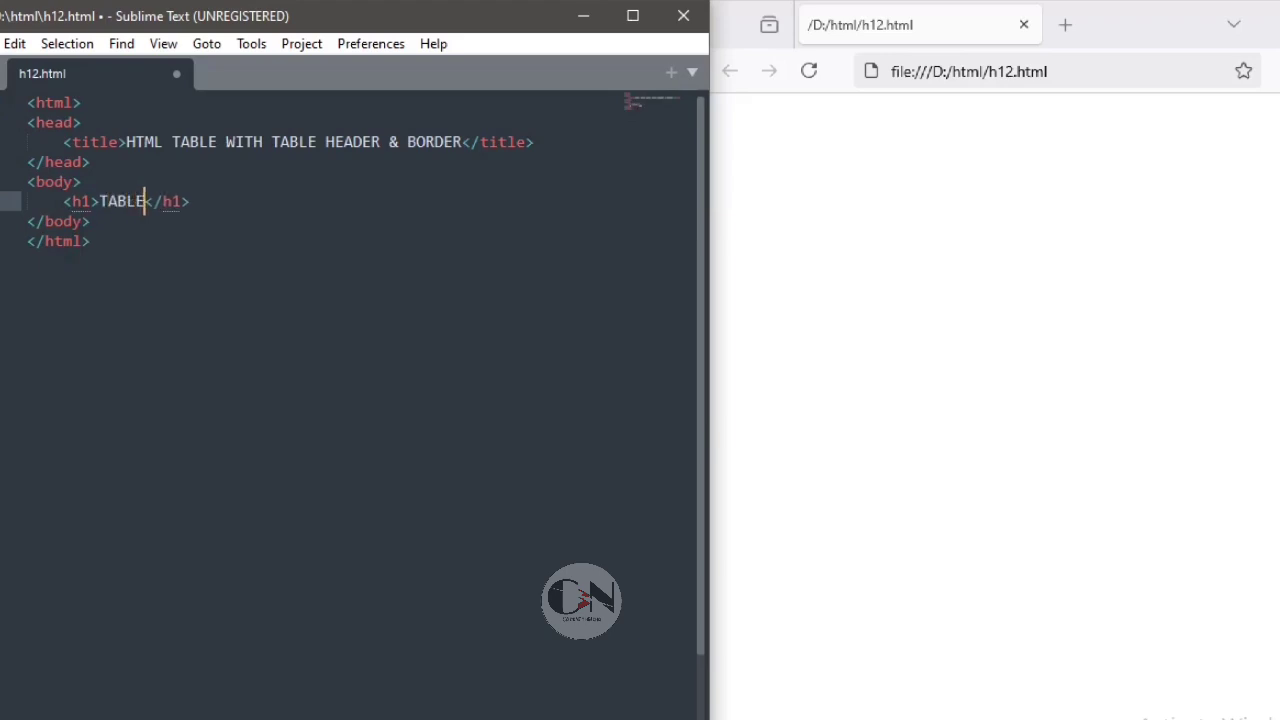
pyautogui.write('HTML')
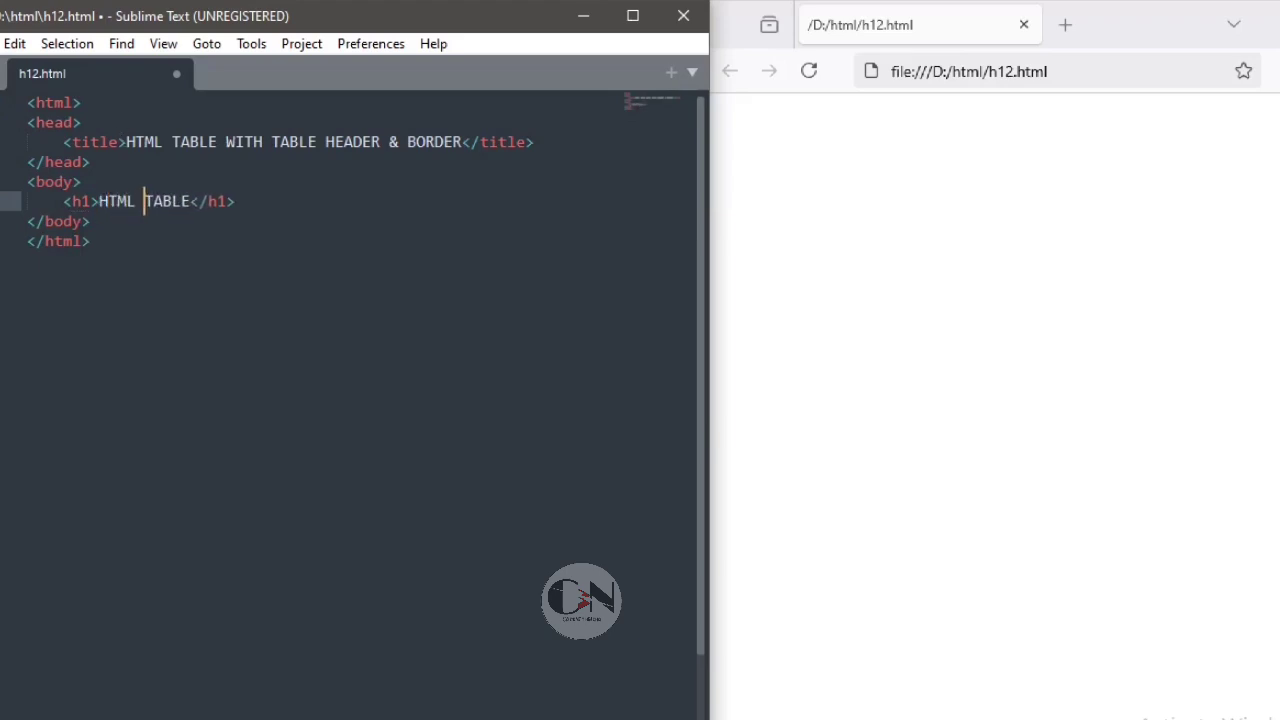
pyautogui.write('WITH')
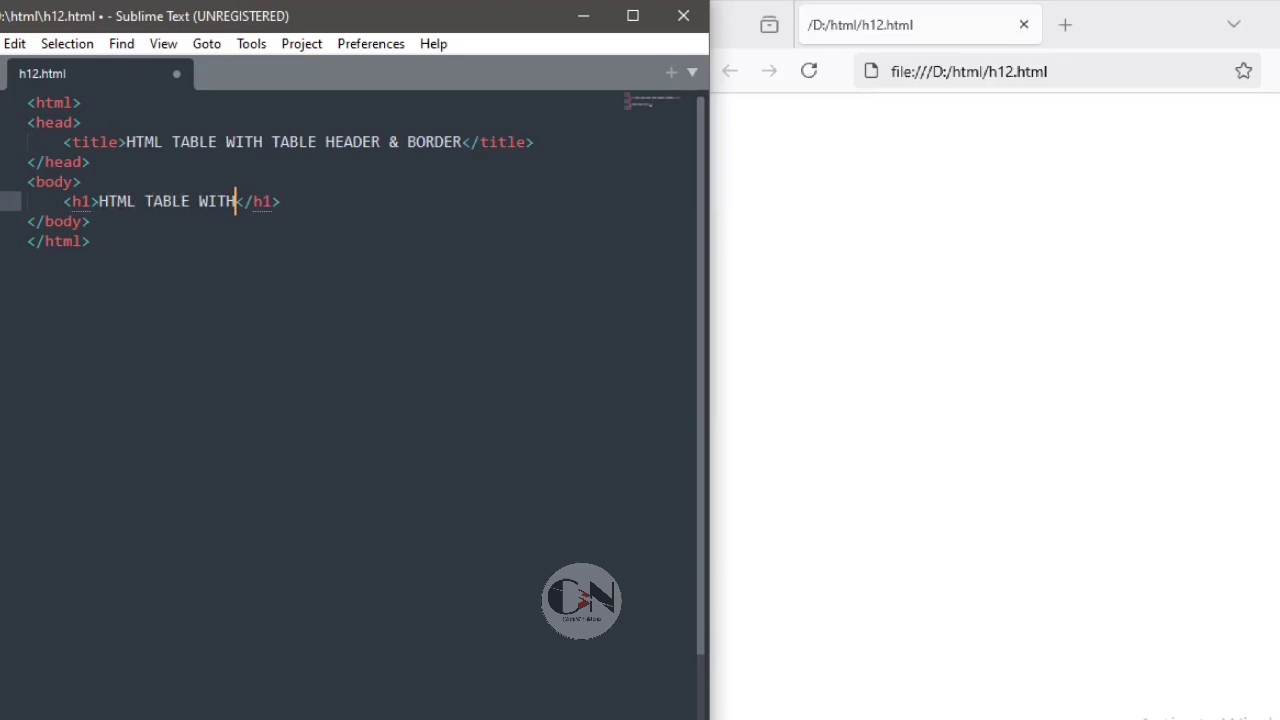
pyautogui.write('BORDER')
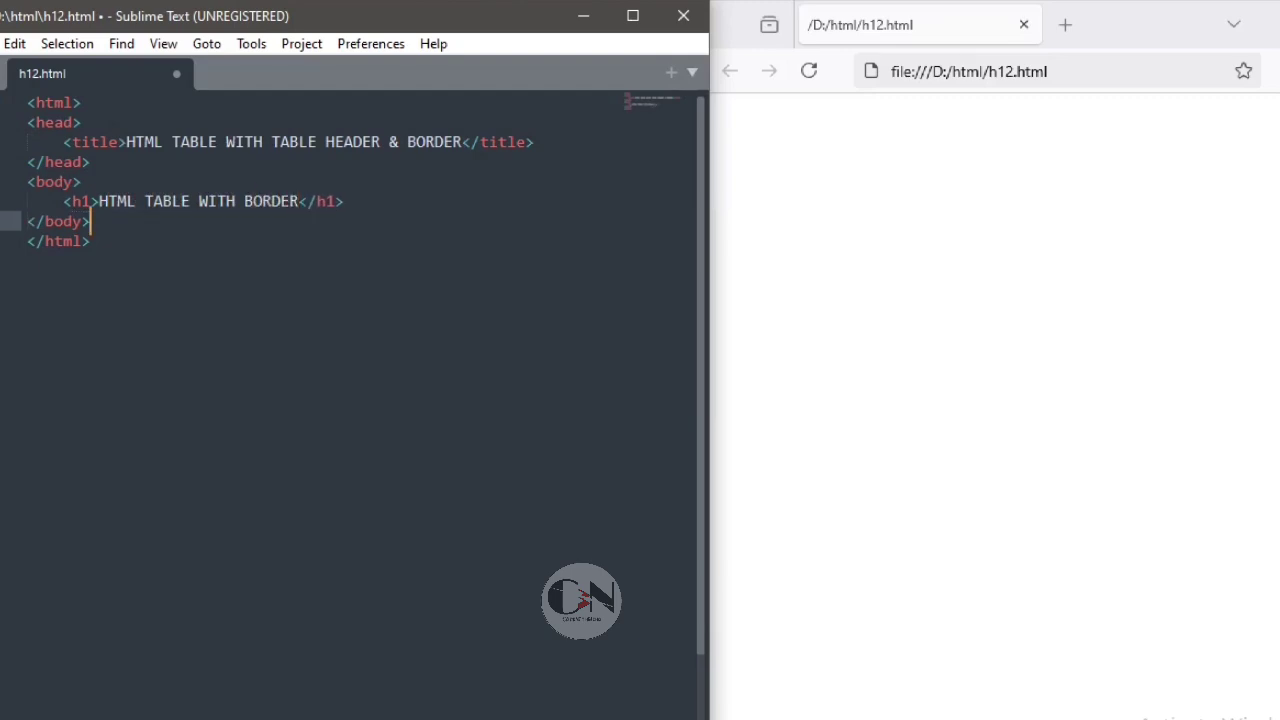
pyautogui.press('enter')
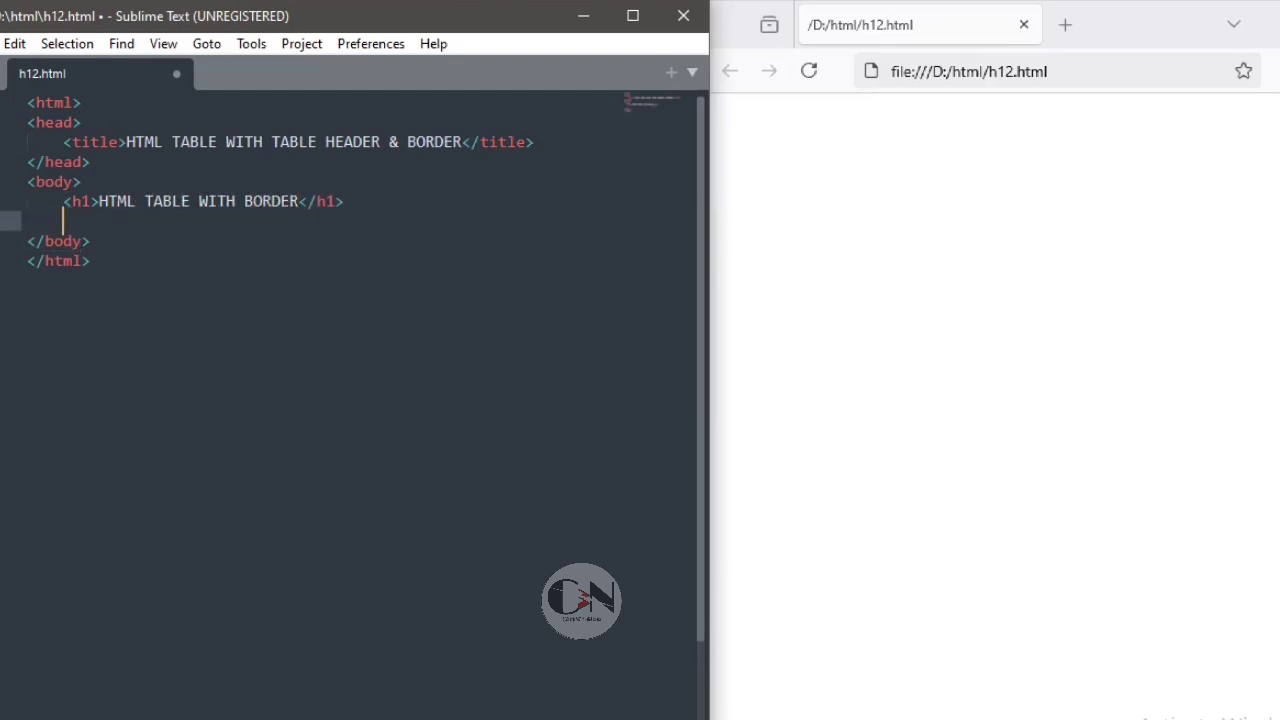
pyautogui.write('ta>')
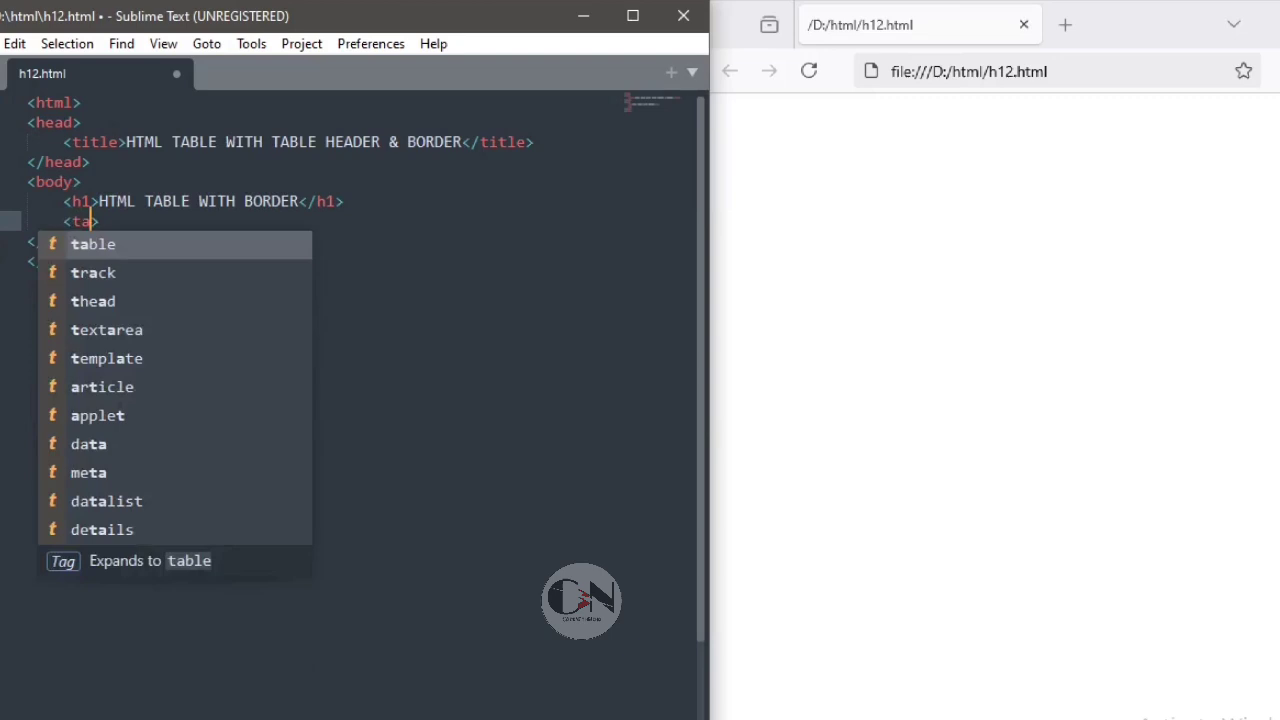
# Complete the table element and insert an empty tr row with an indented blank line.
pyautogui.press('Tab')
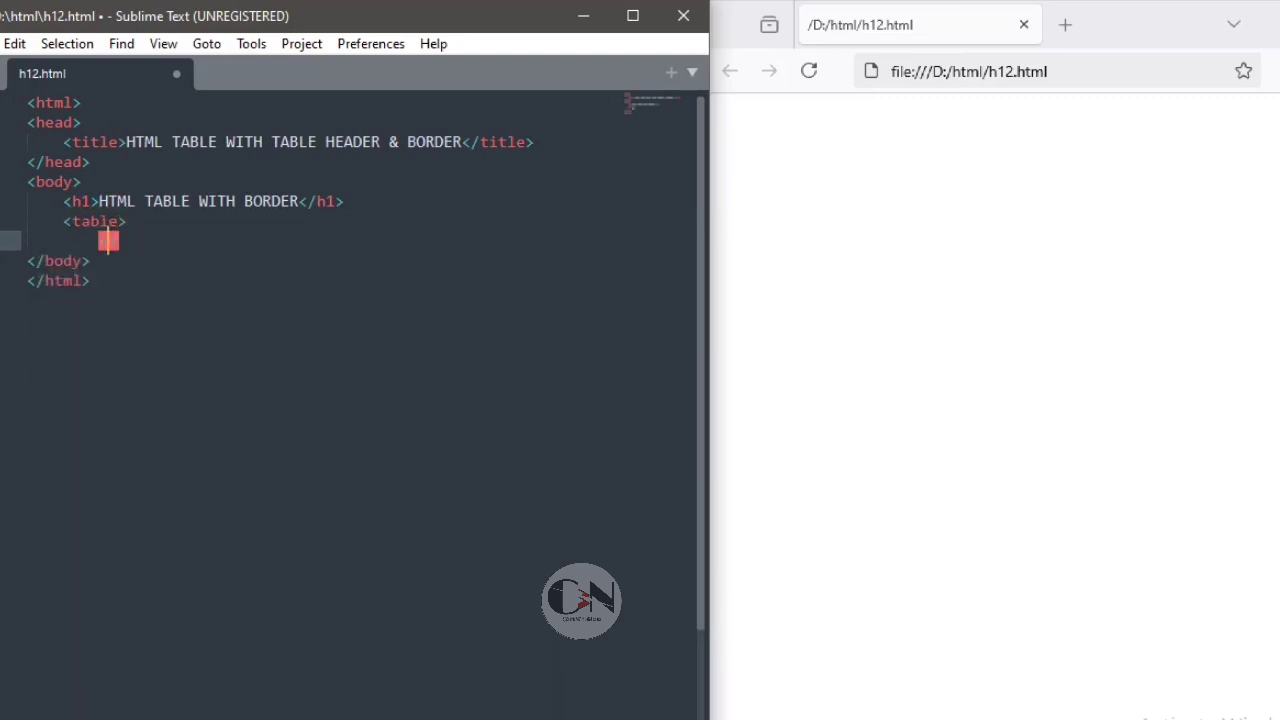
pyautogui.write('</table>')
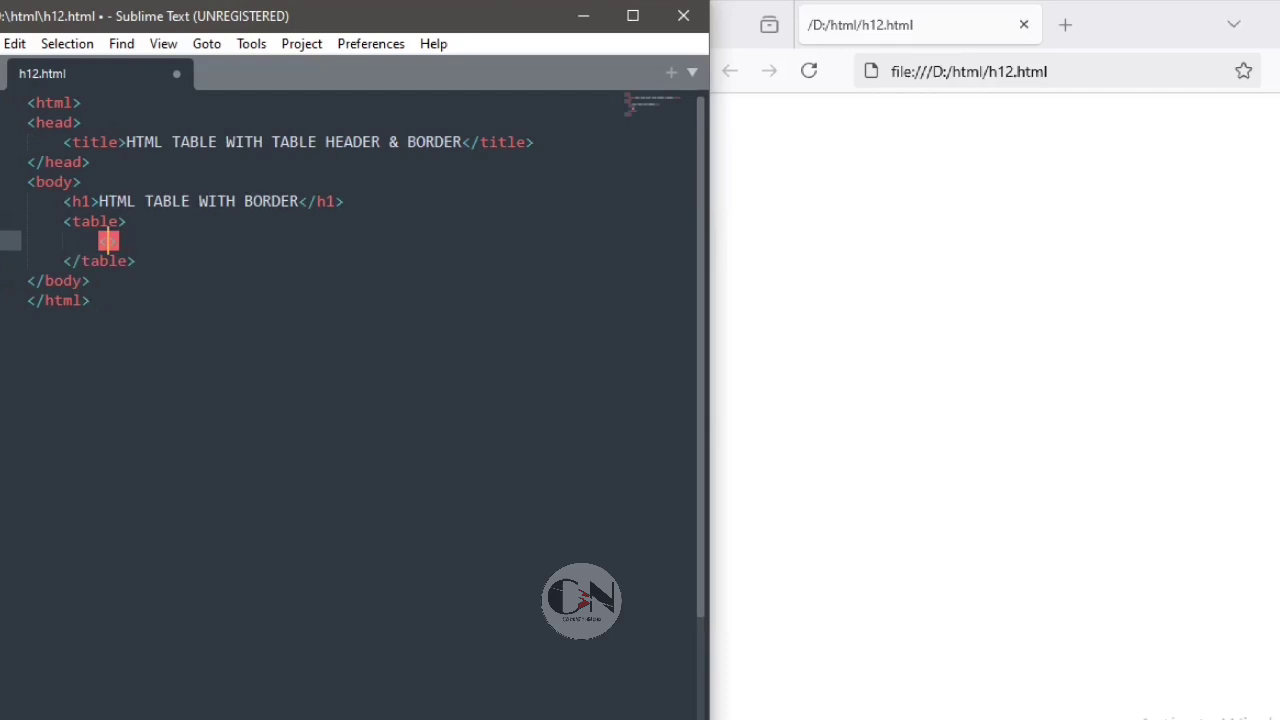
pyautogui.write('tr>')
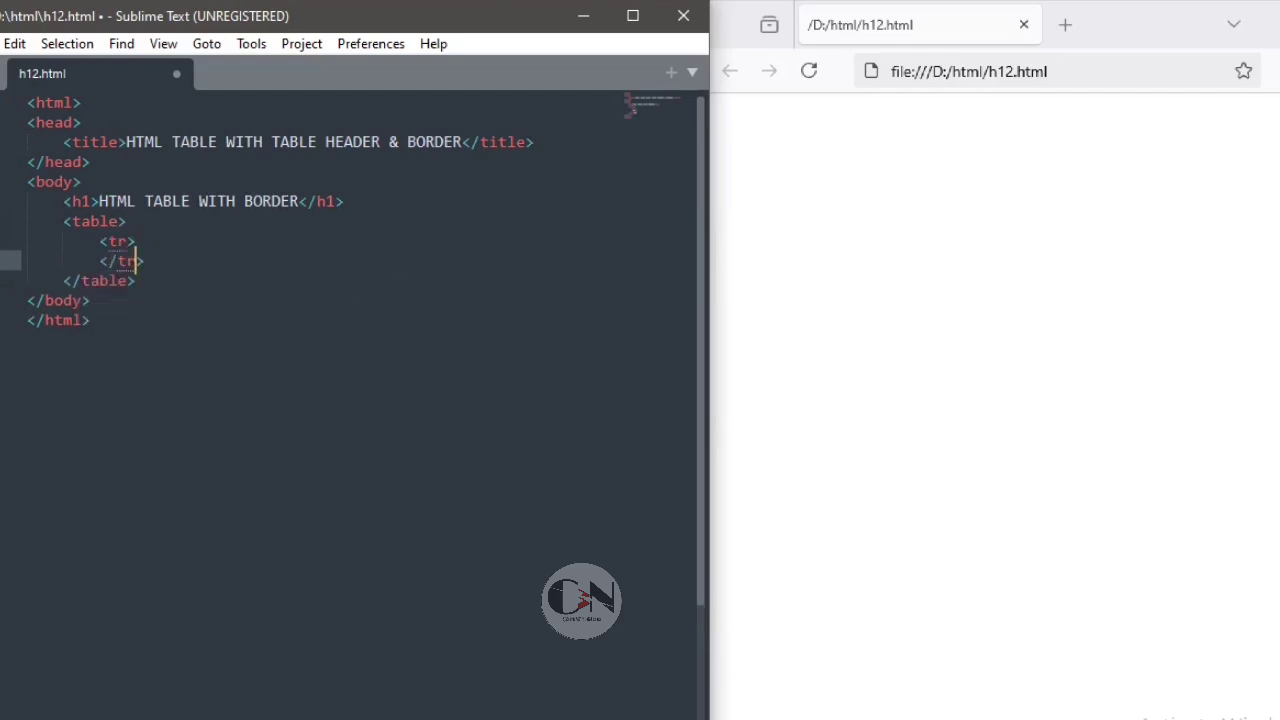
pyautogui.press('enter')
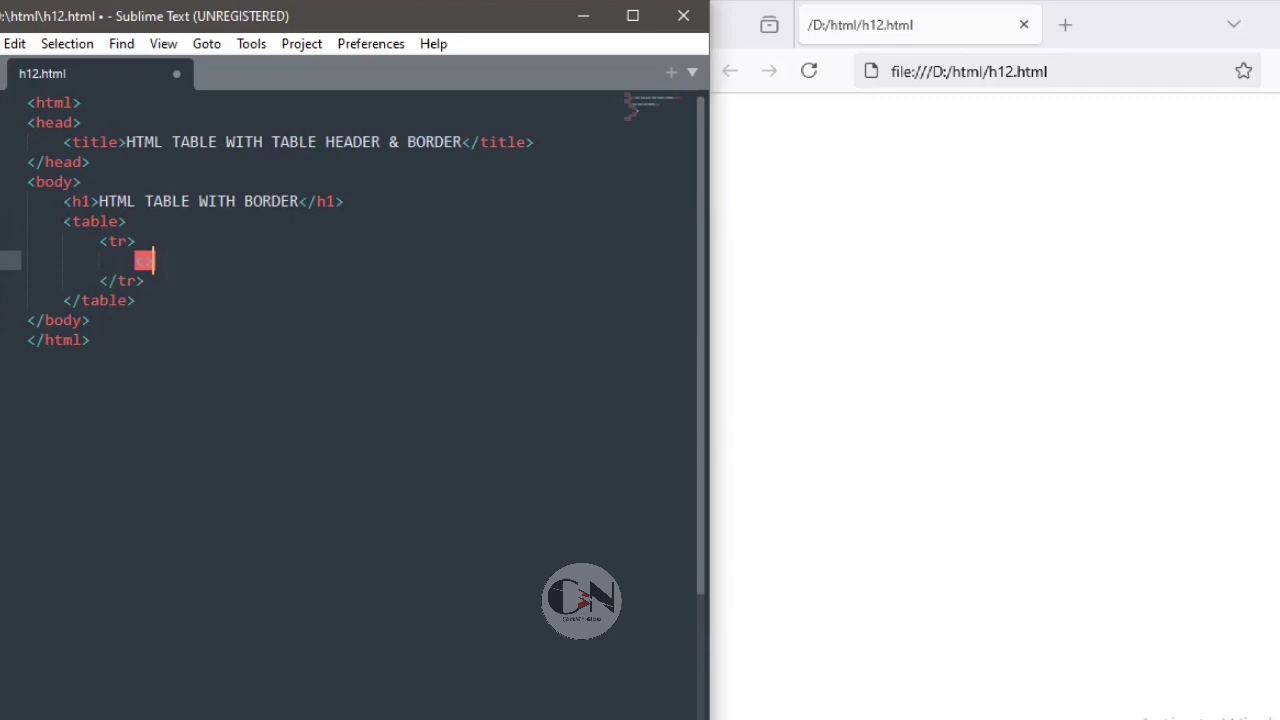
# Create four th cells in the row and fill them with Std_id, Name, Class, Roll no.
pyautogui.write('<th>')
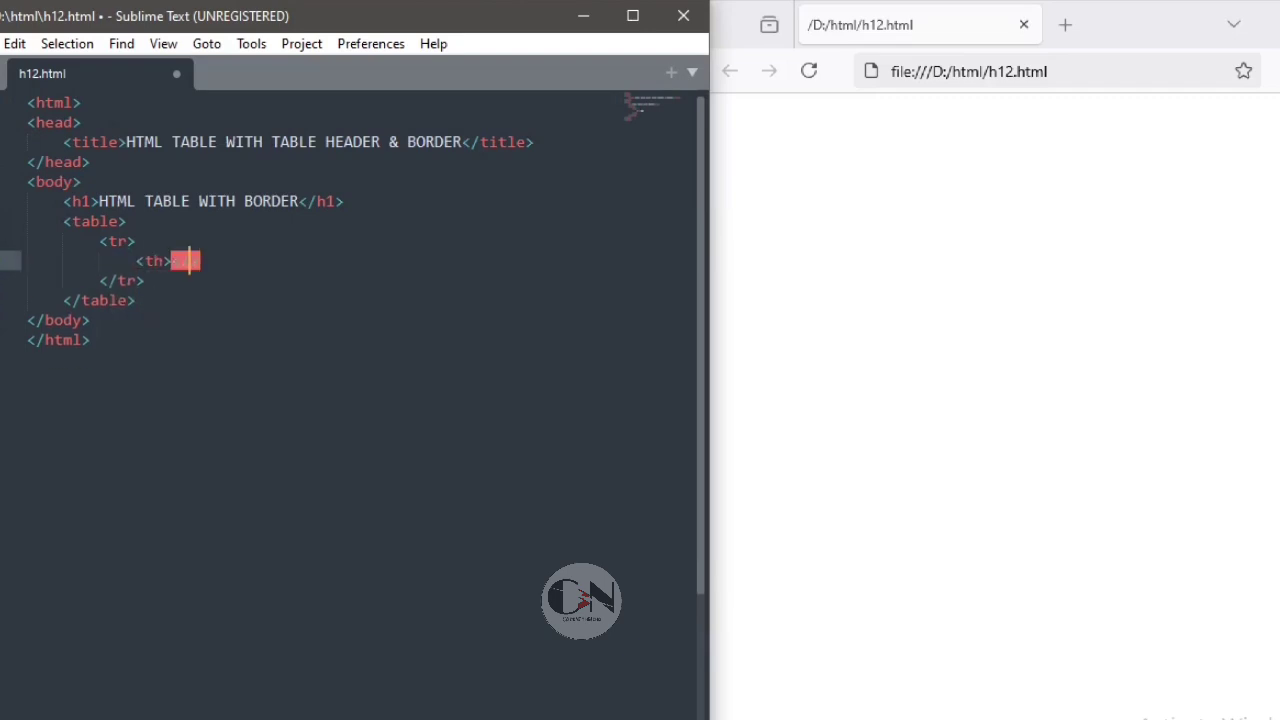
pyautogui.write('</th>')
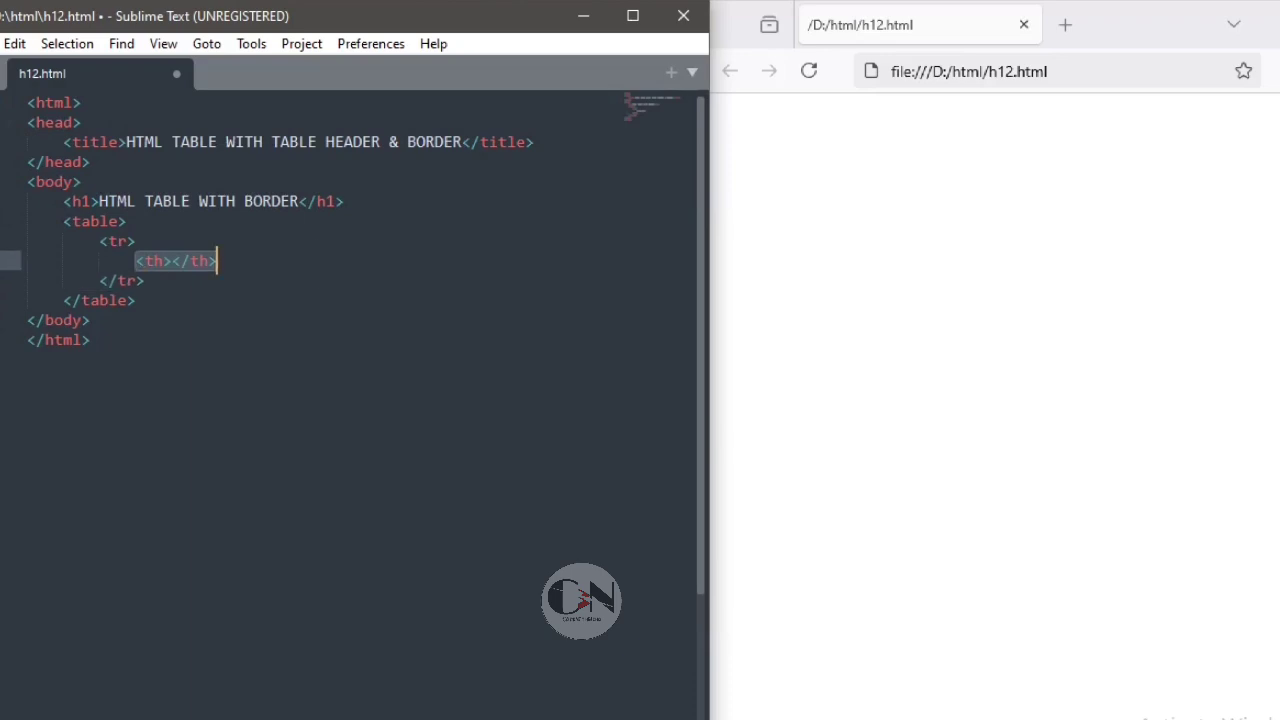
pyautogui.press('Delete')
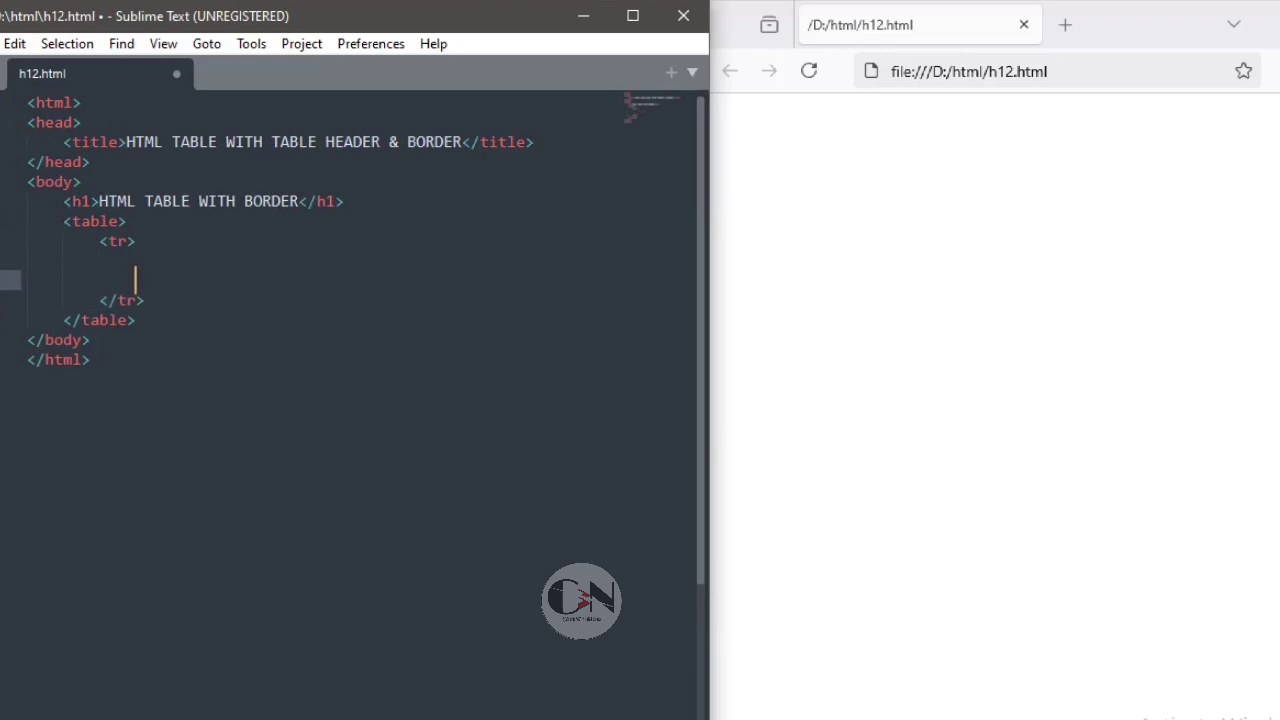
pyautogui.write('<th></th>')
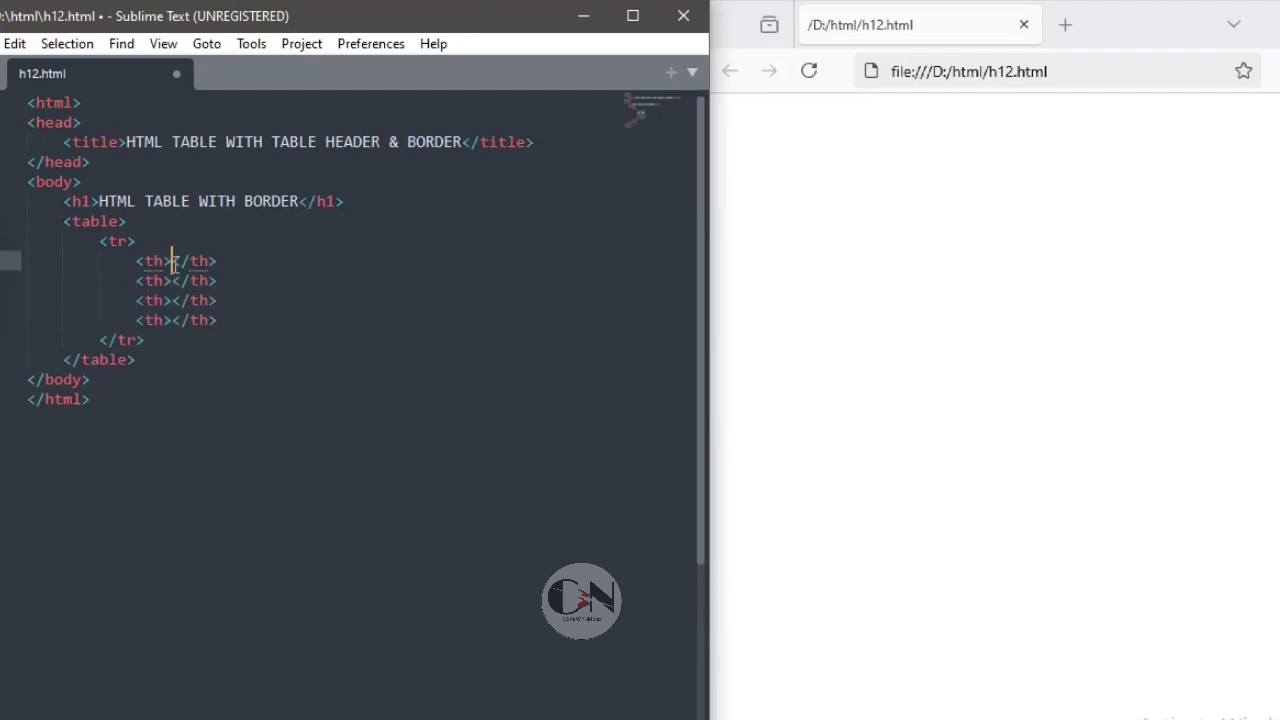
pyautogui.write('S')
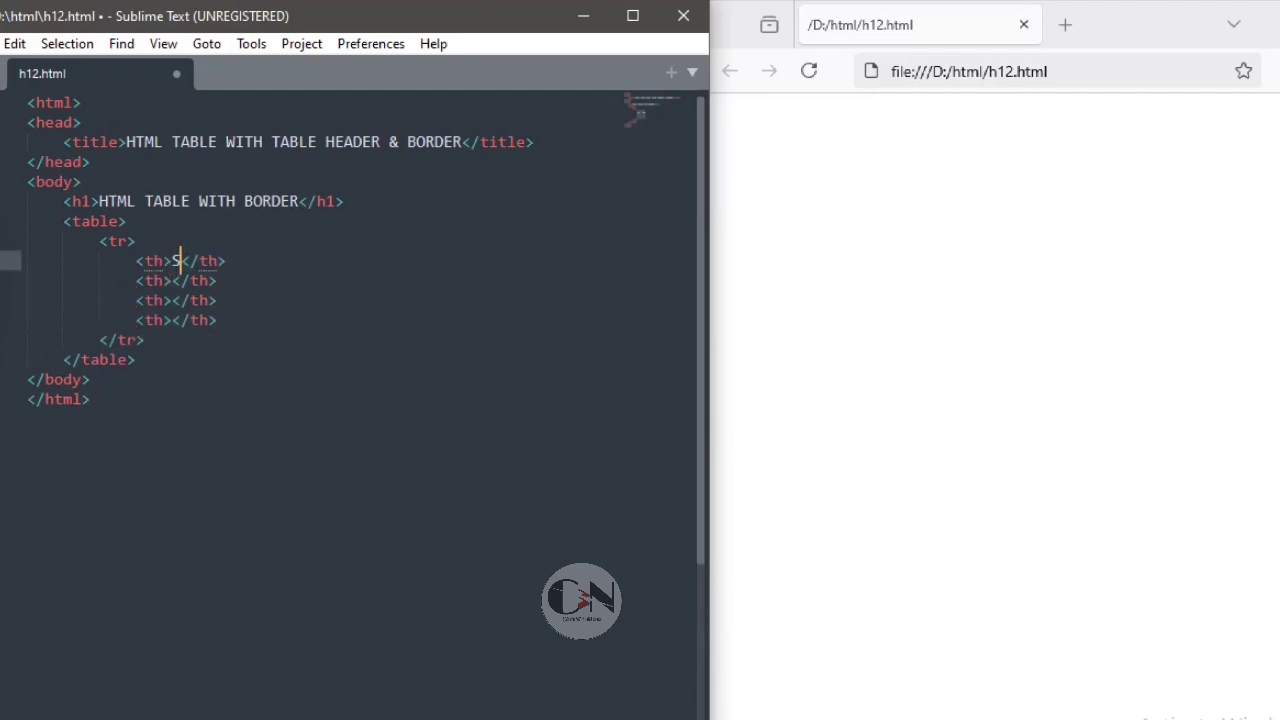
pyautogui.write('td_id')
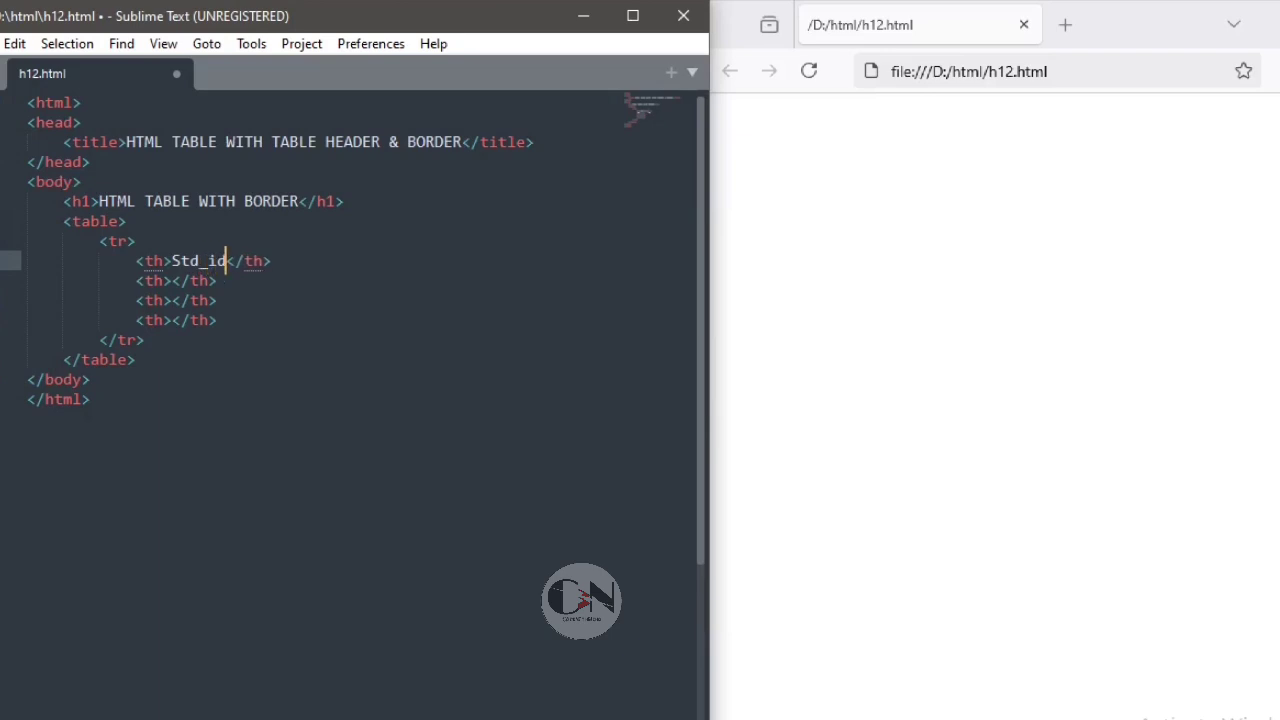
pyautogui.moveTo(172, 280)
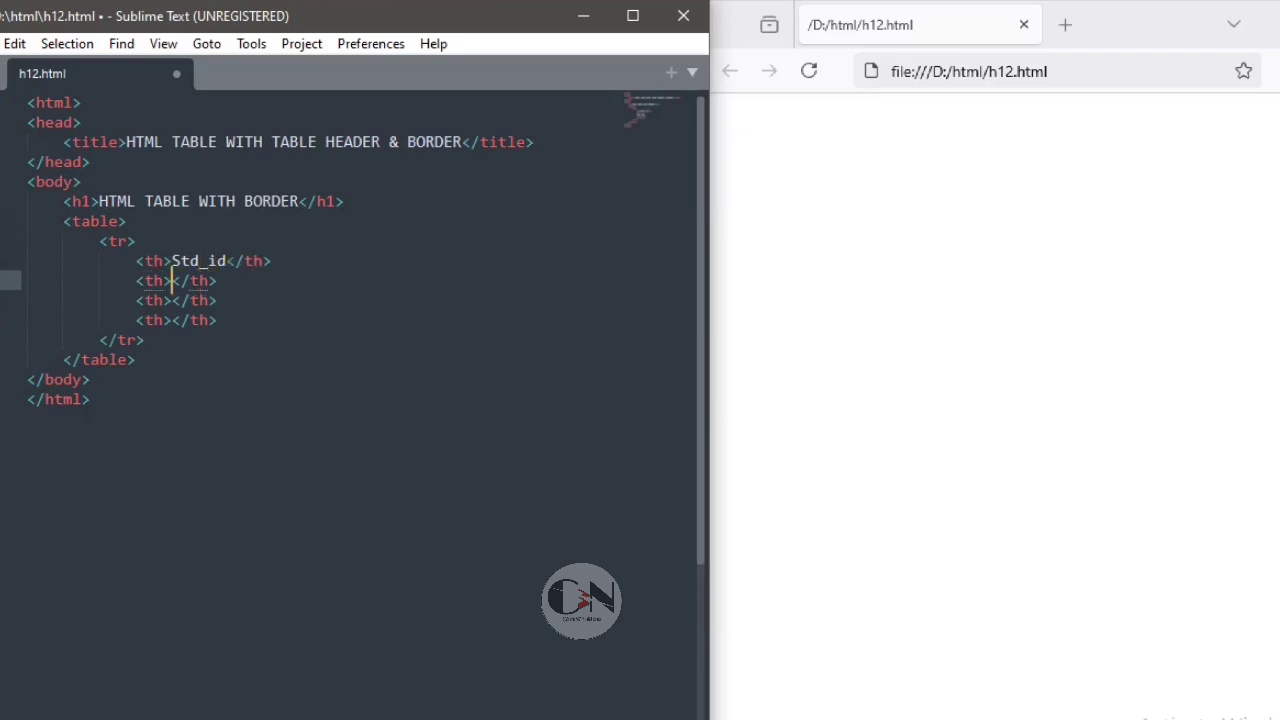
pyautogui.write('Name')
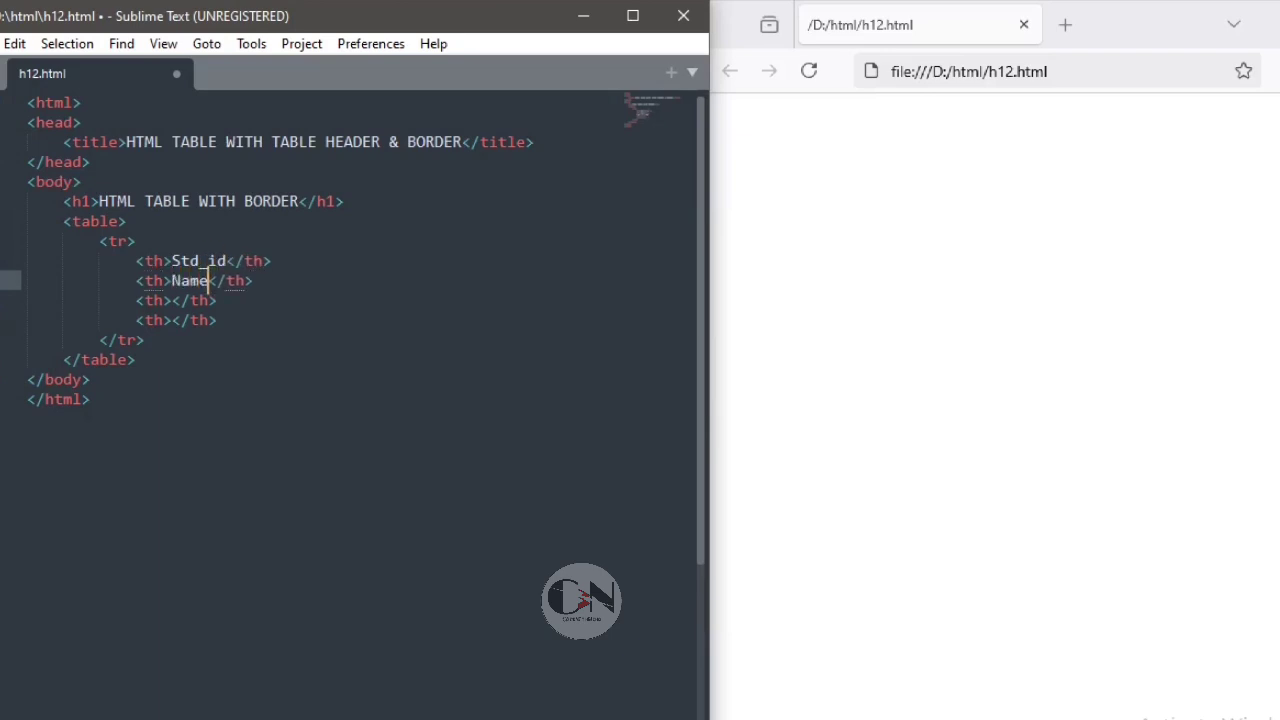
pyautogui.write('Cl')
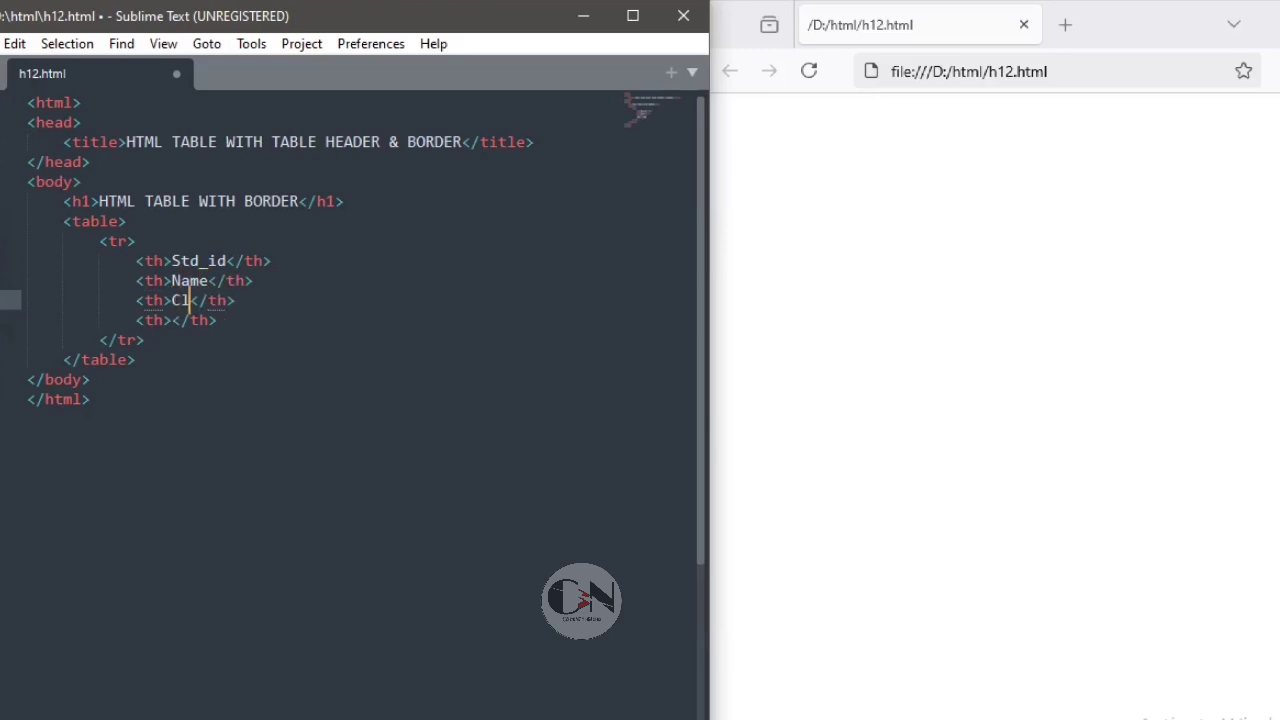
pyautogui.write('ass')
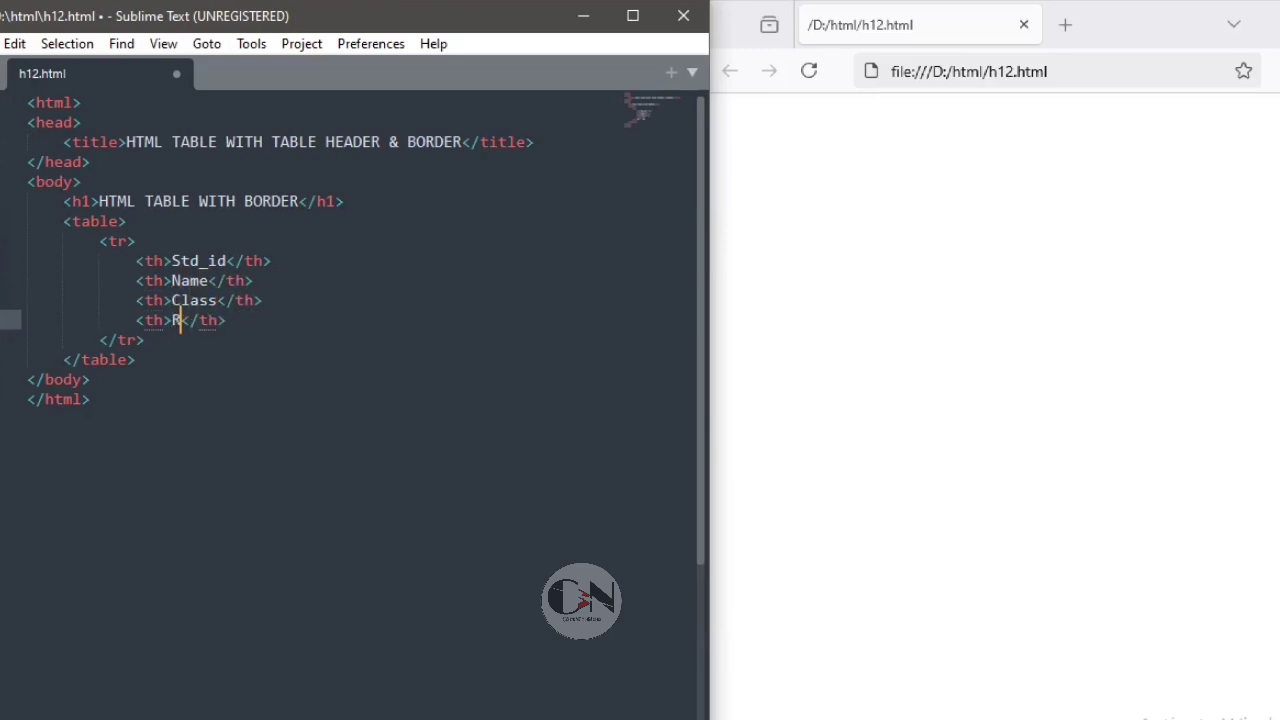
pyautogui.write('oll no')
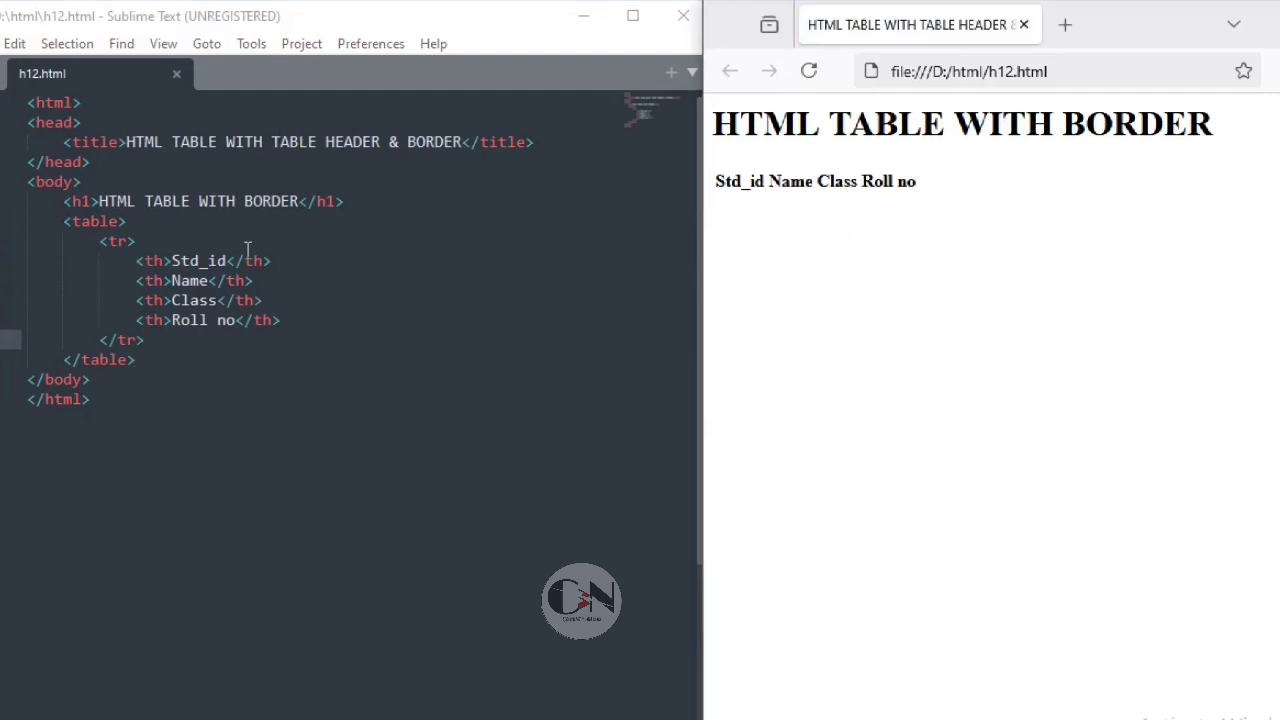
pyautogui.moveTo(95, 241)
pyautogui.write('<td></td>')
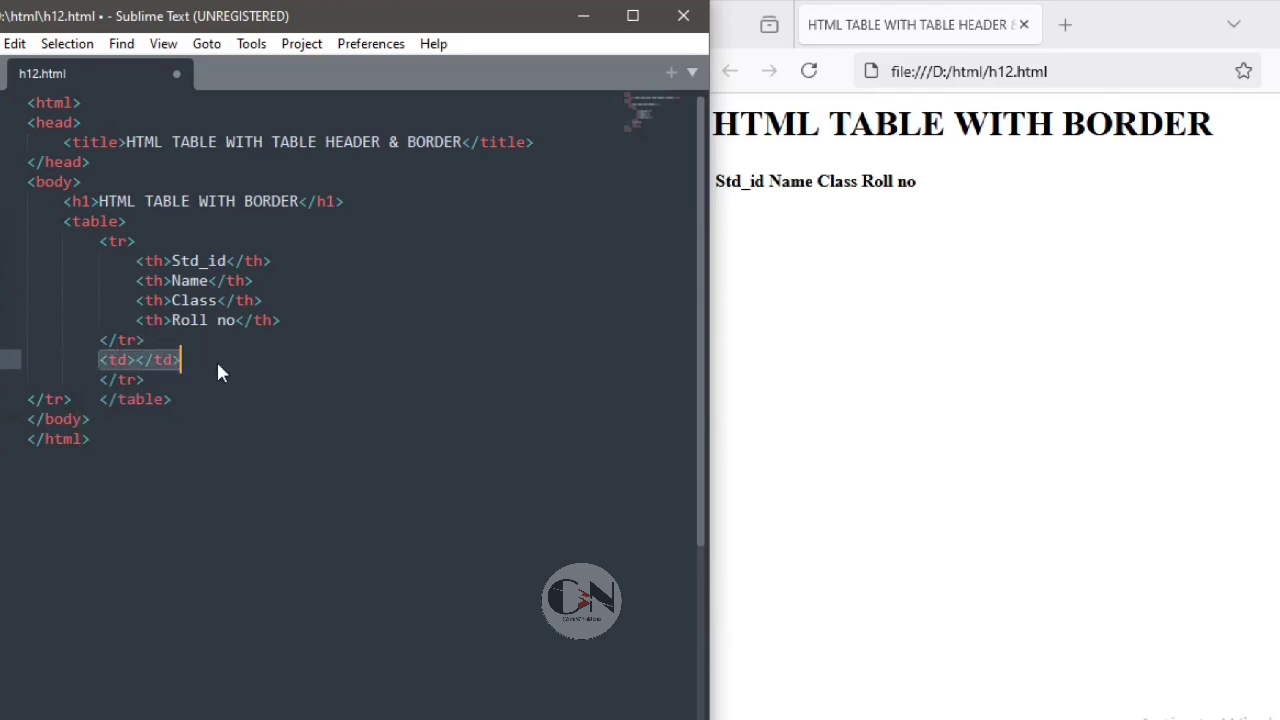
# Fill the first data row's td cells with 1, Shinjini, 8 and 24, and start a new tr.
pyautogui.click(182, 359)
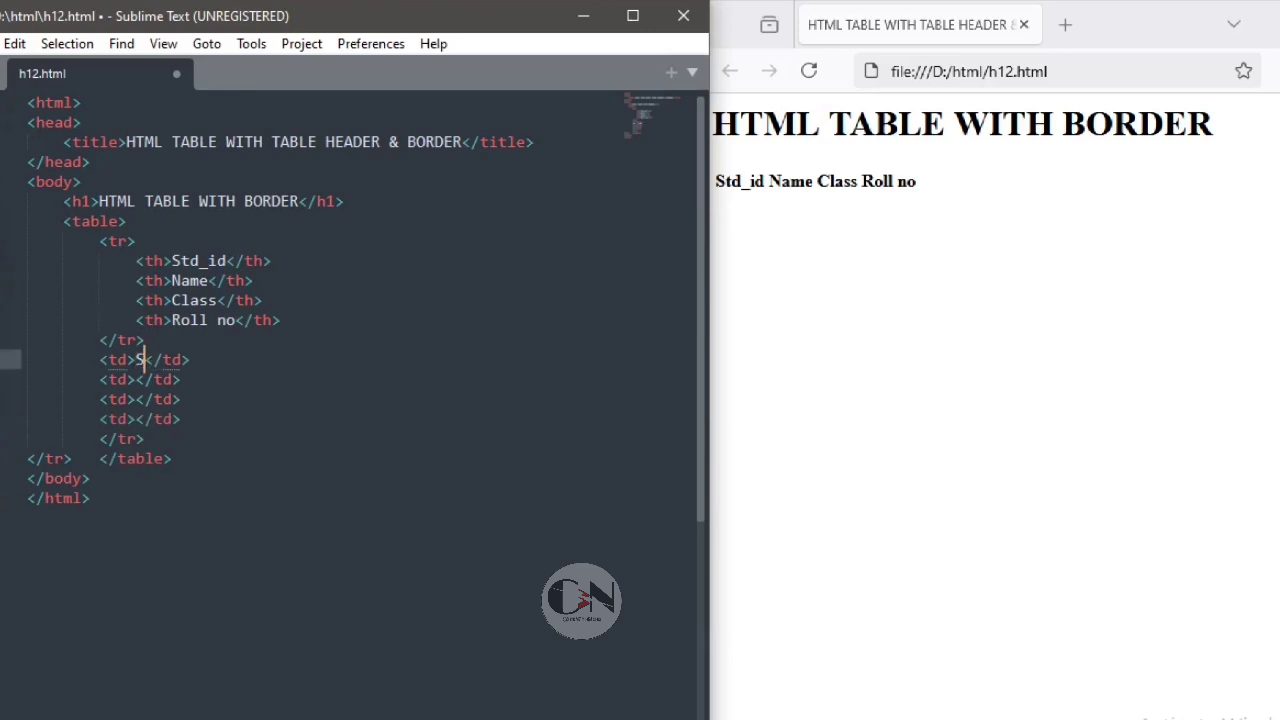
pyautogui.write('Shinjini')
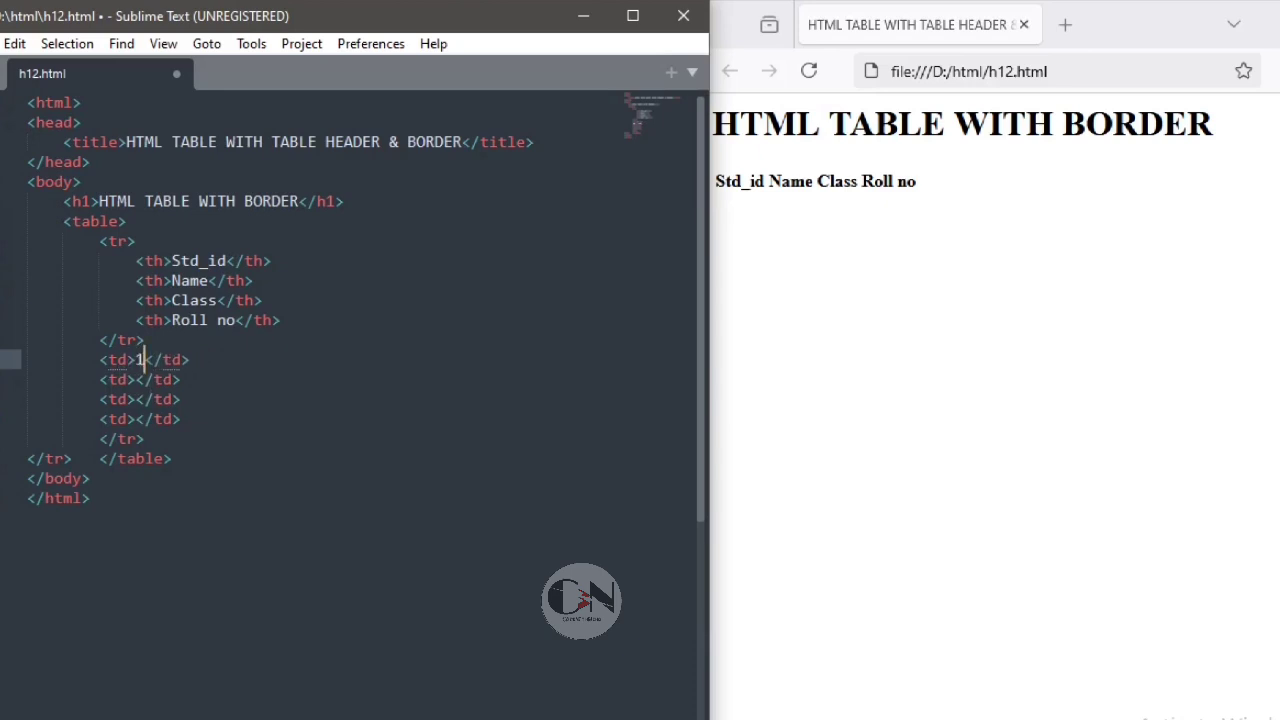
pyautogui.write('Shi')
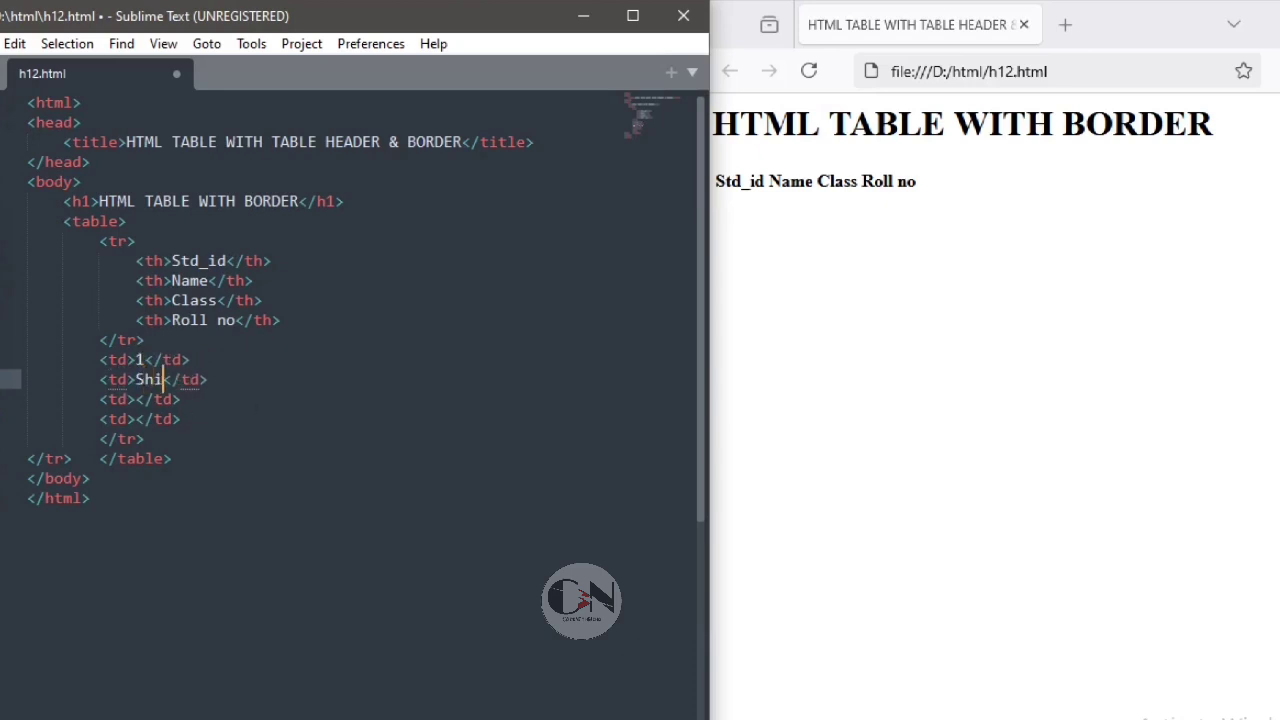
pyautogui.write('njini')
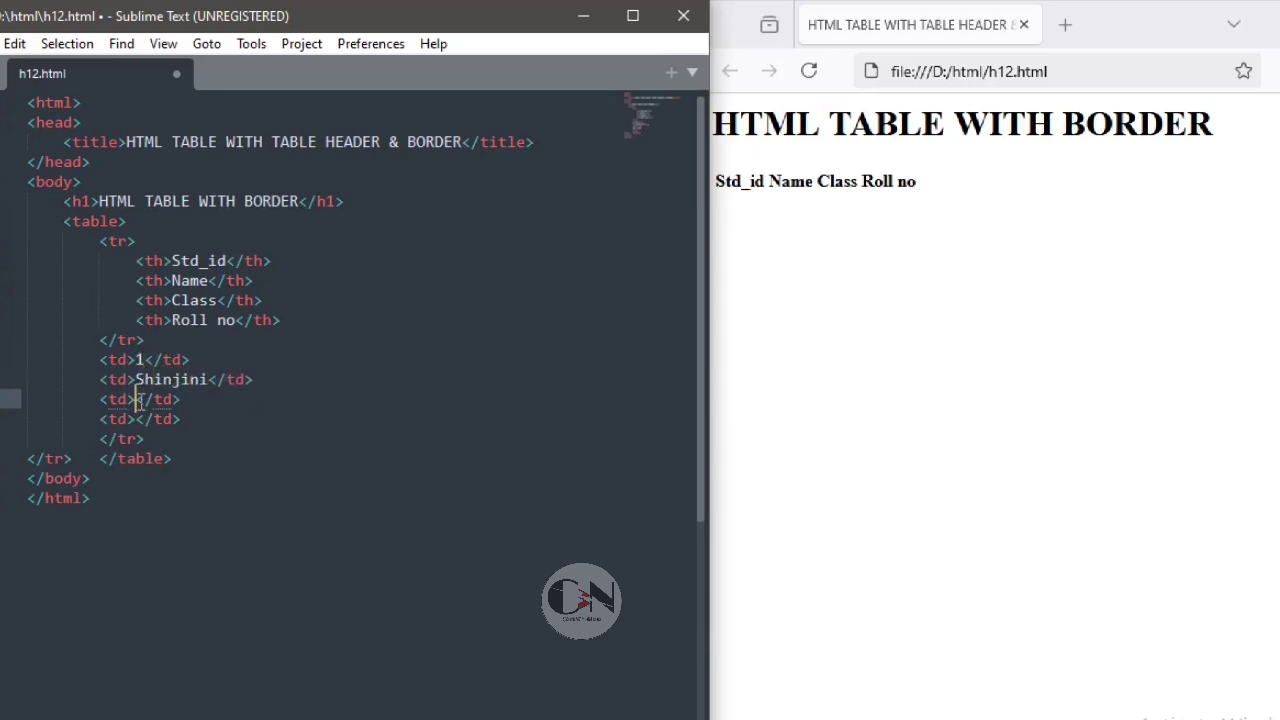
pyautogui.write('8')
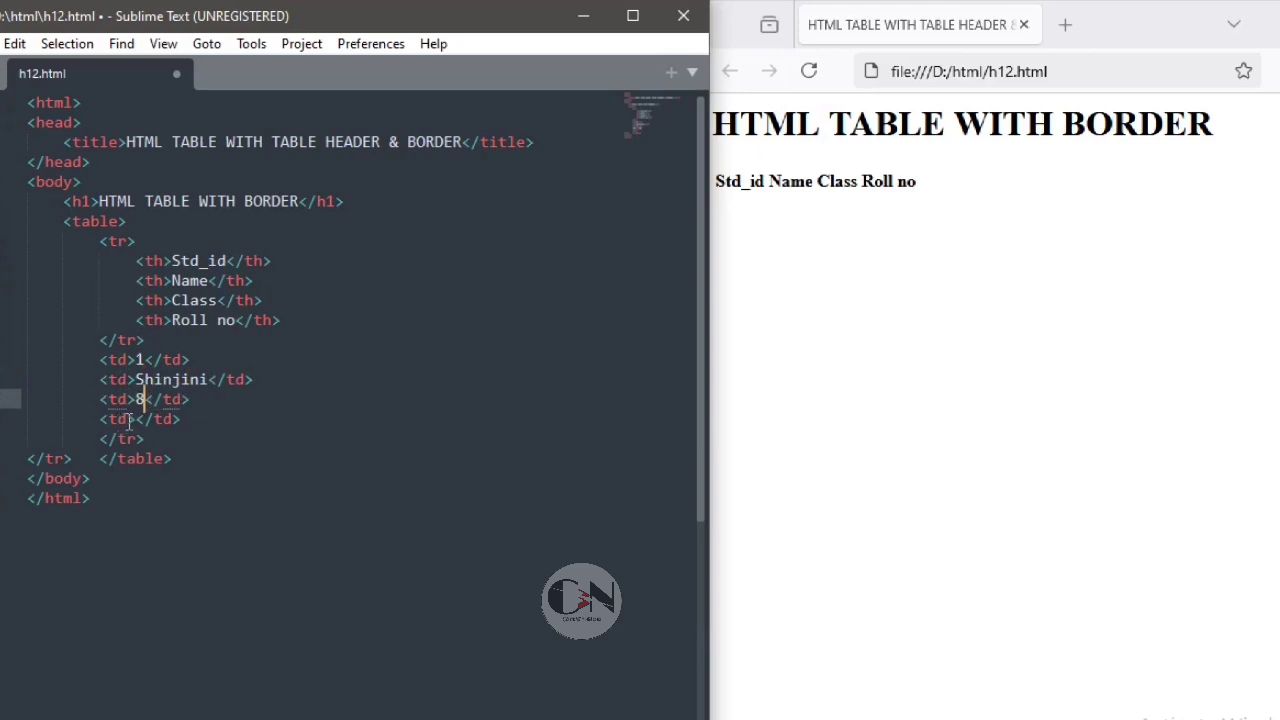
pyautogui.write('24')
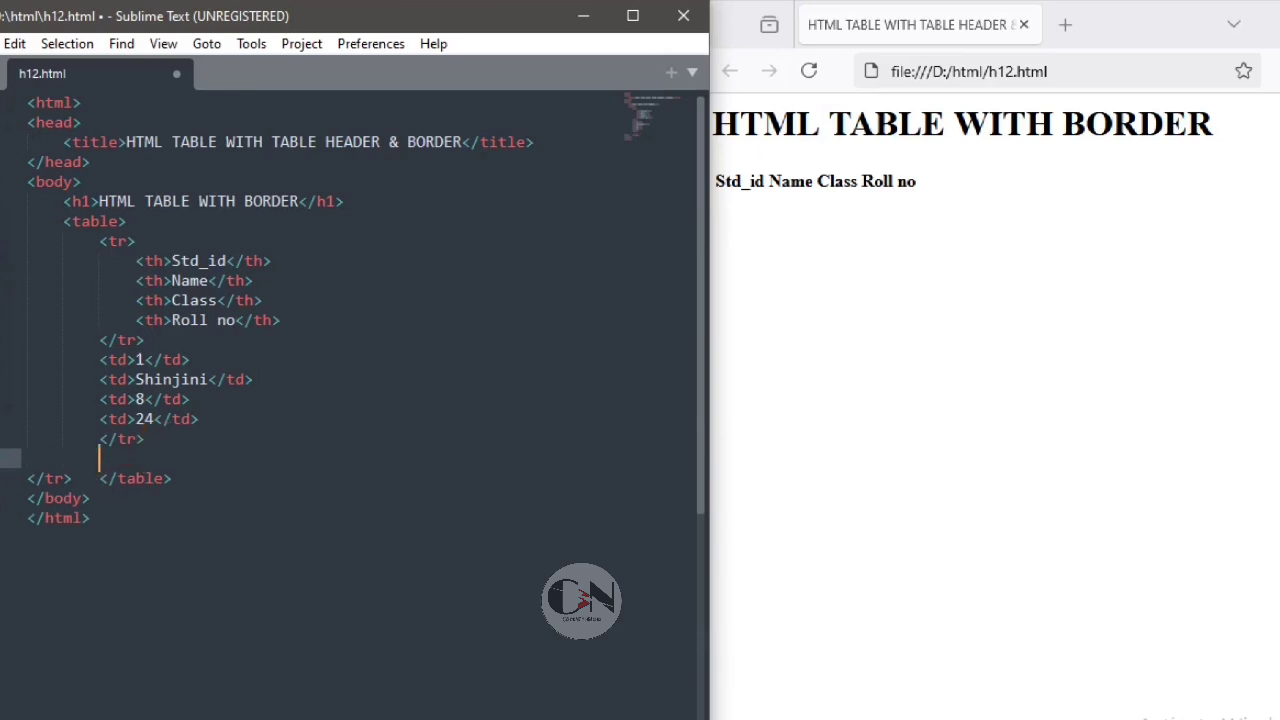
pyautogui.write('tr>')
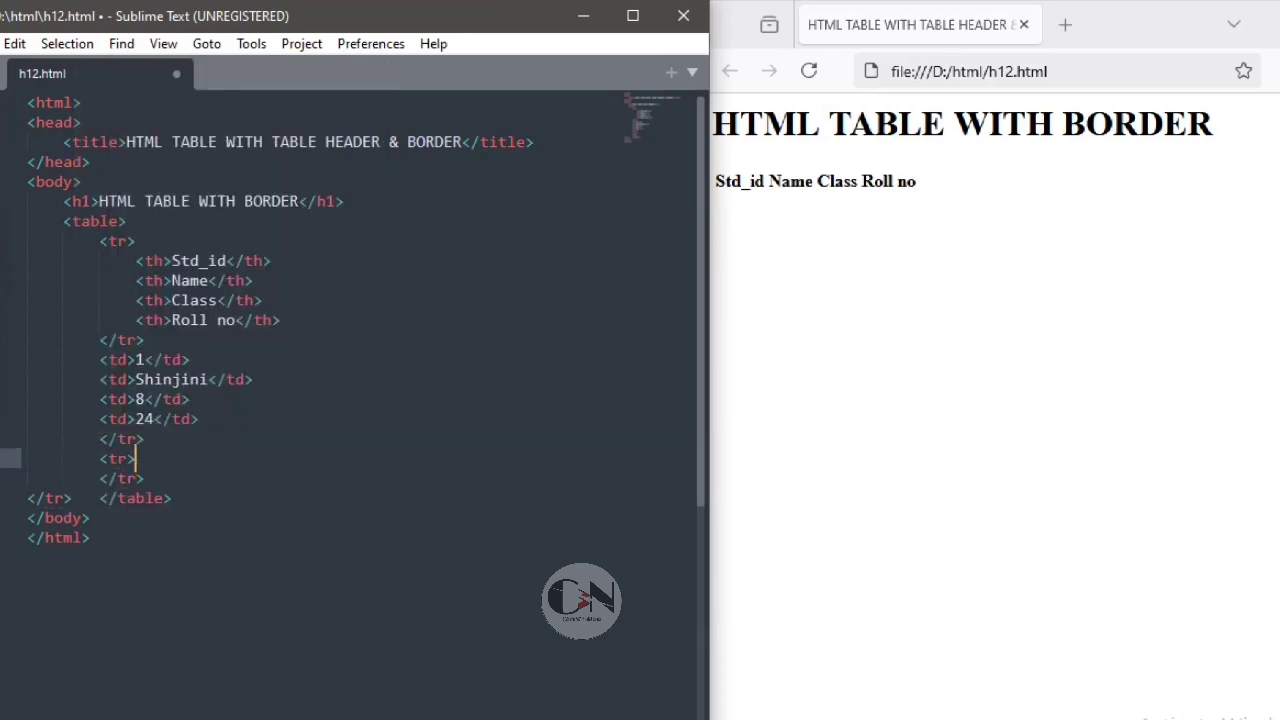
pyautogui.write('t')
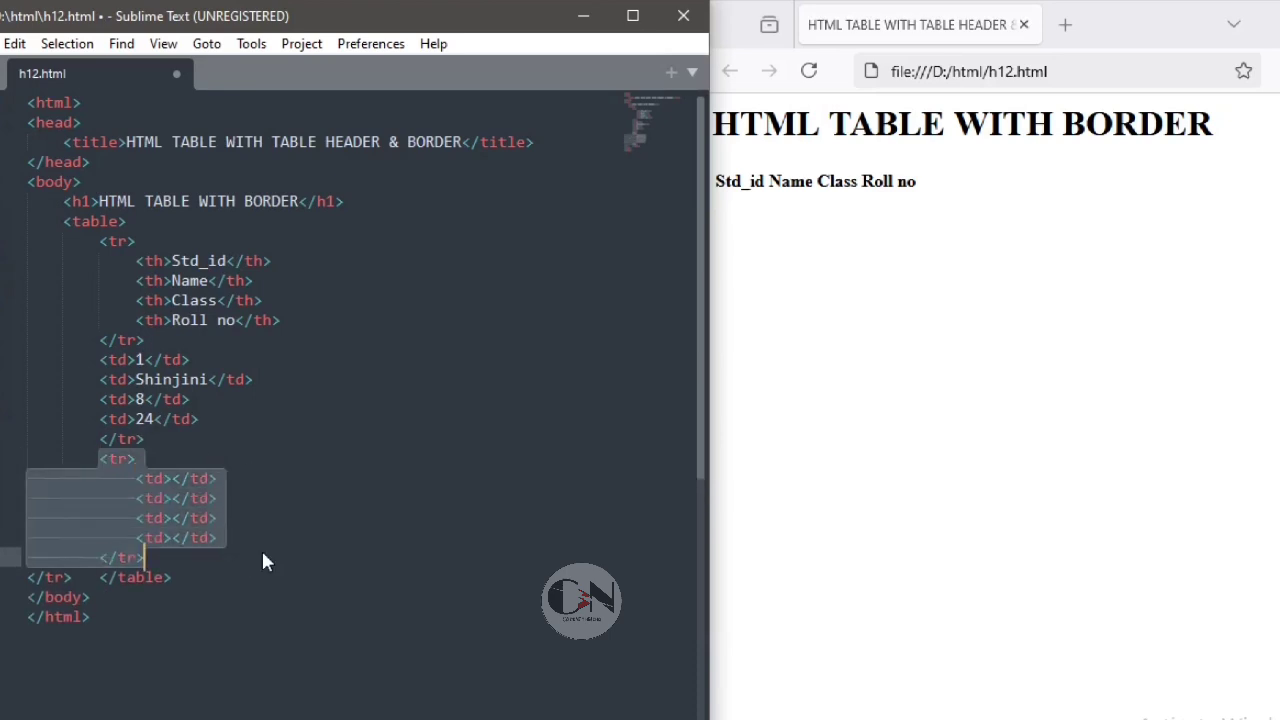
# Enter 2, Rohan, 7 and 34 in the second data row and refresh the browser preview.
pyautogui.click(170, 478)
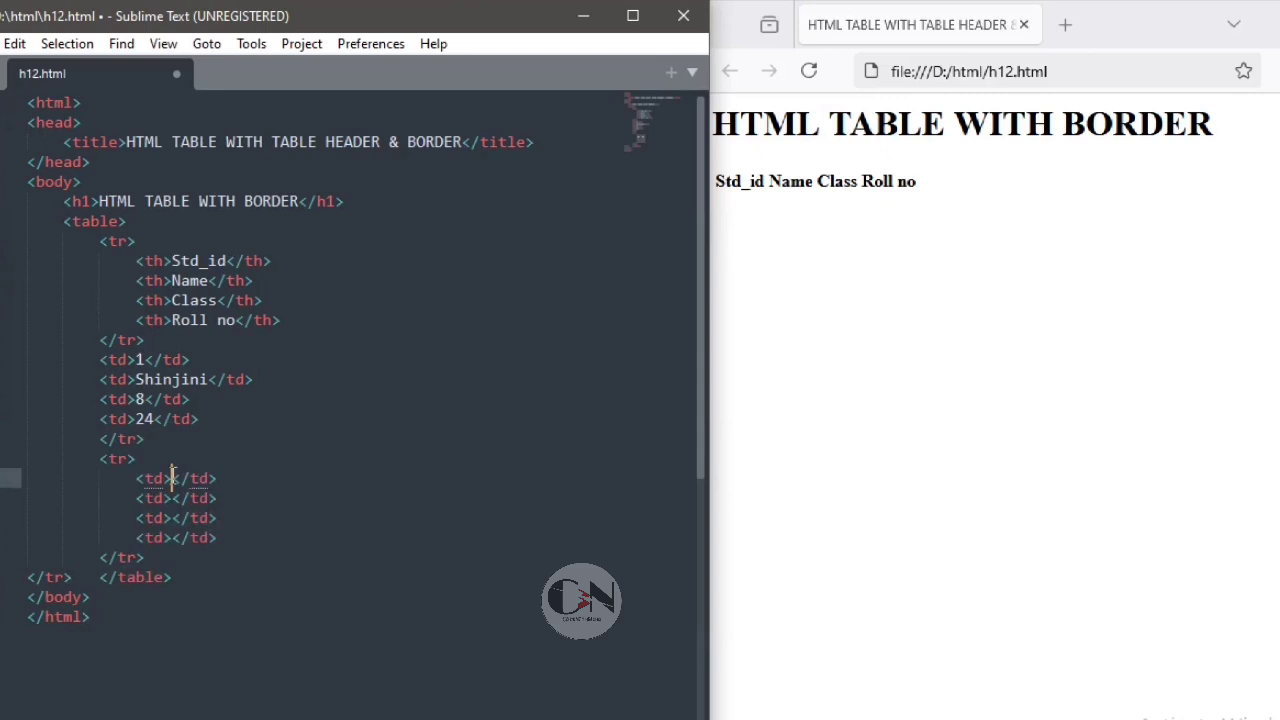
pyautogui.write('2')
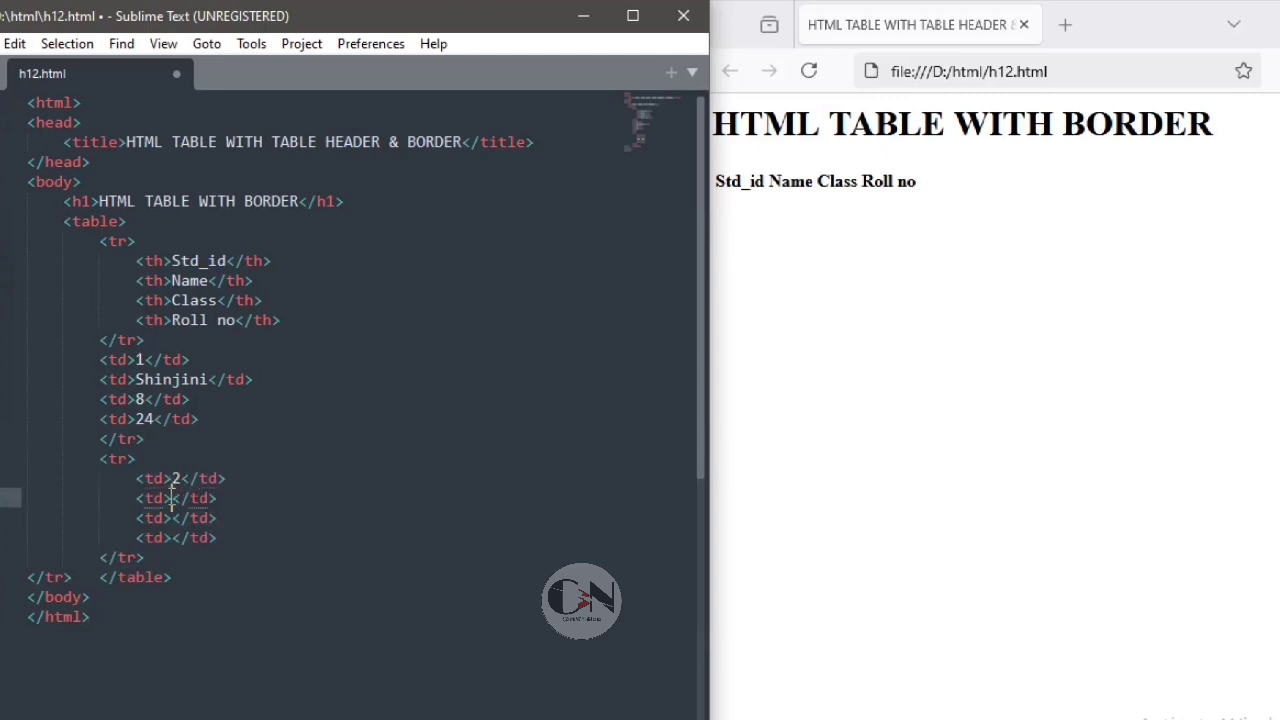
pyautogui.write('Rohan')
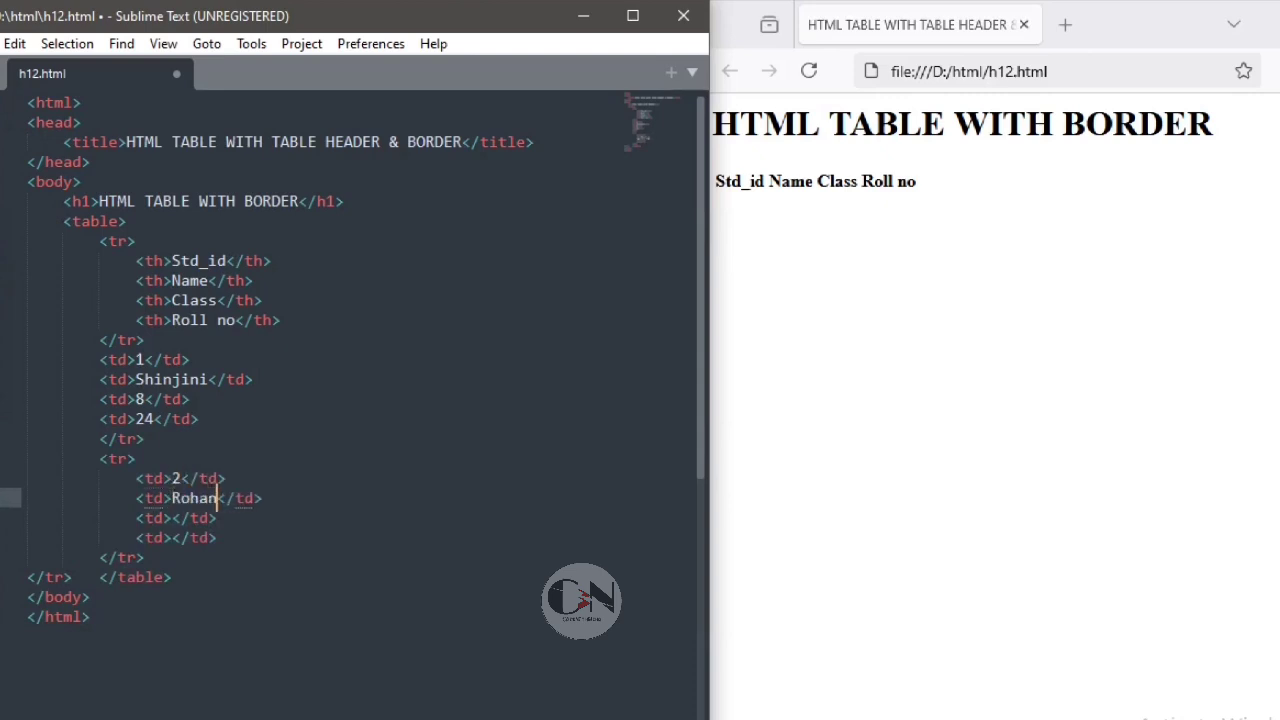
pyautogui.write('7')
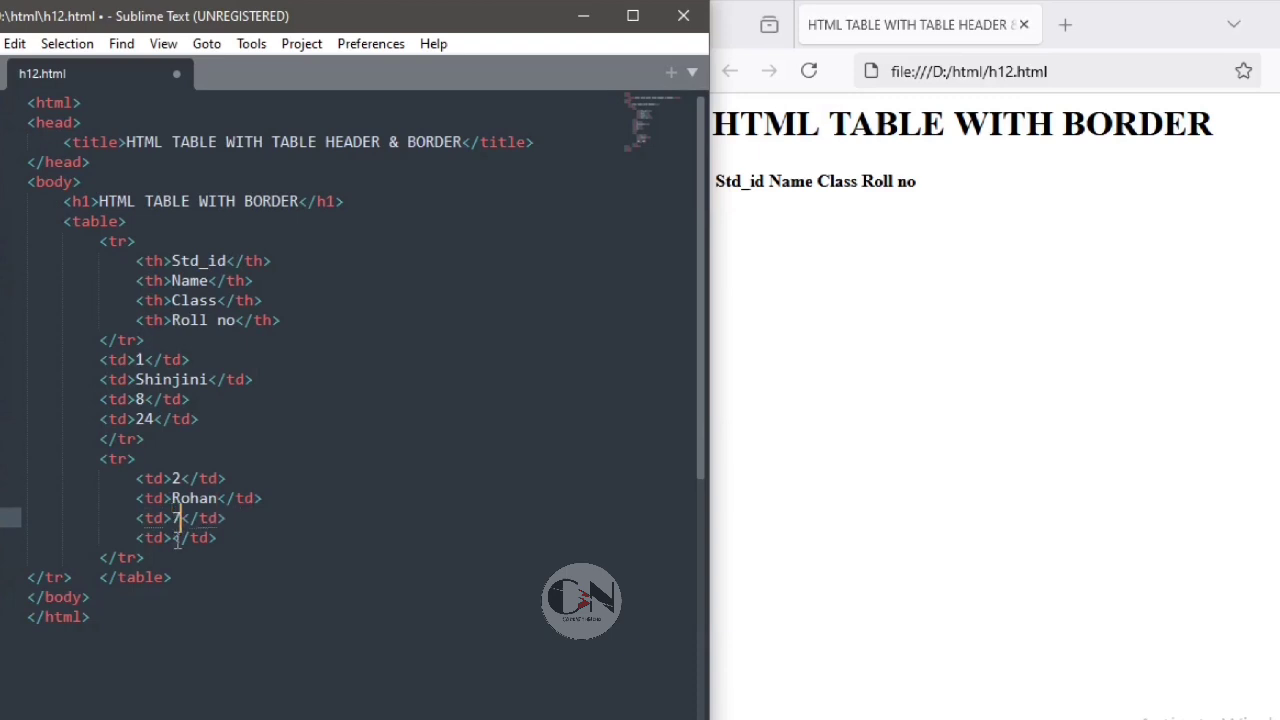
pyautogui.write('34')
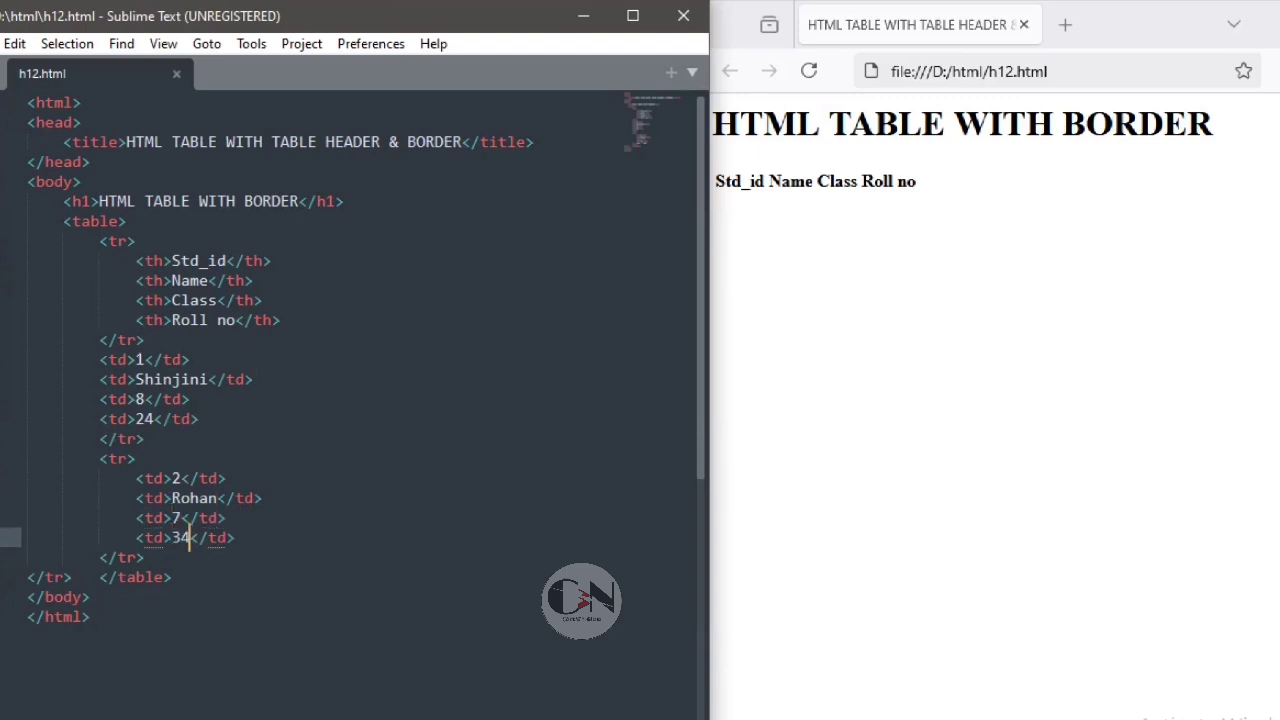
pyautogui.click(808, 71)
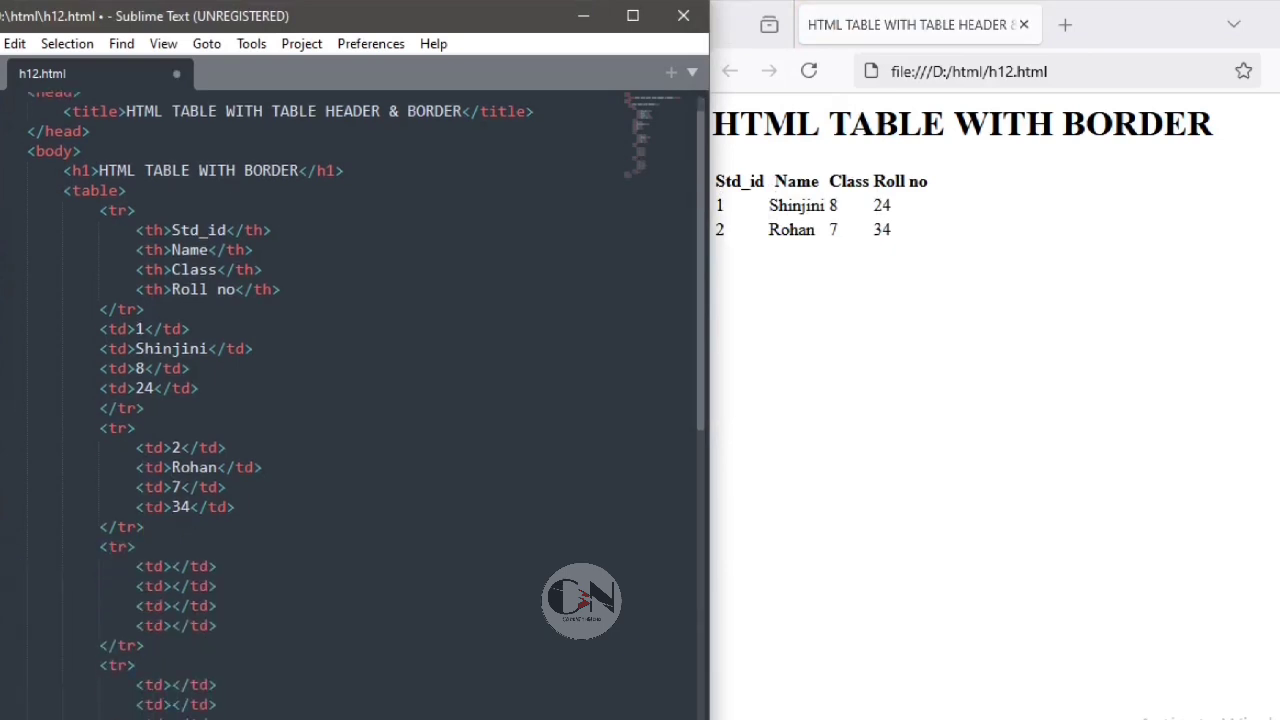
# Enter 3, Rahul, 8, 33 in the third row, 4 and Emon in the fourth, then refresh the preview.
pyautogui.write('3')
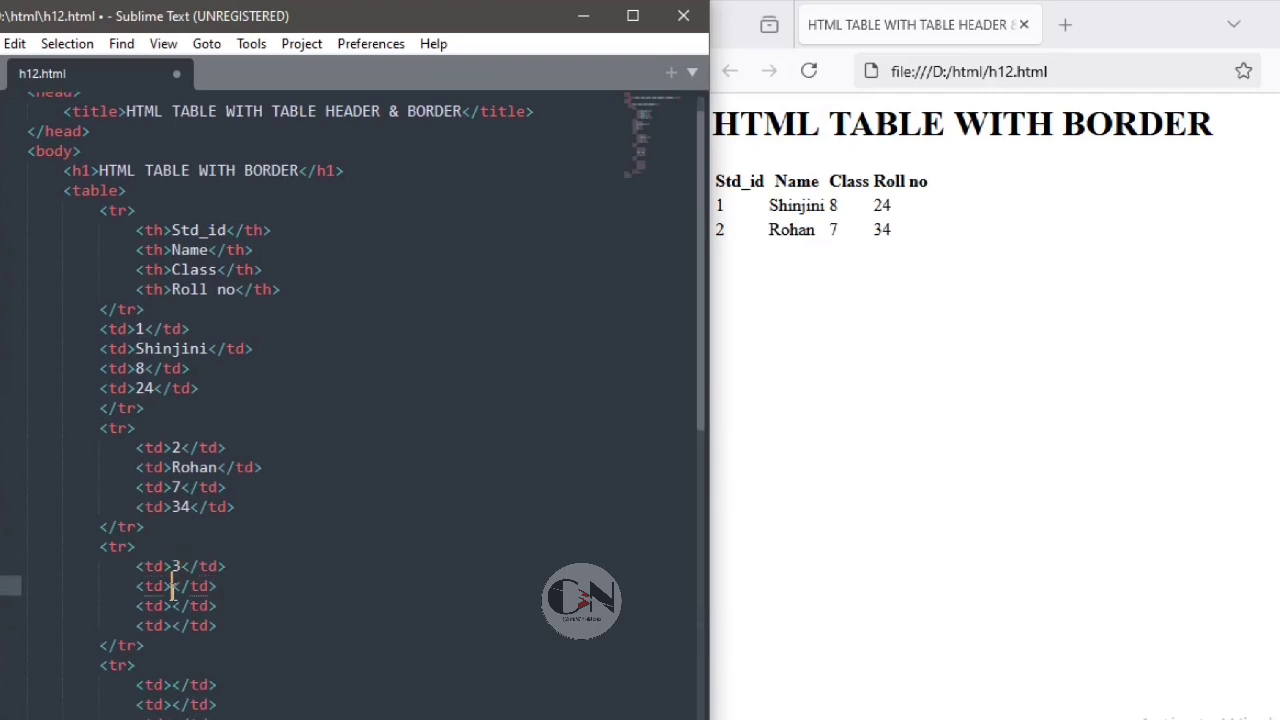
pyautogui.write('Rahul')
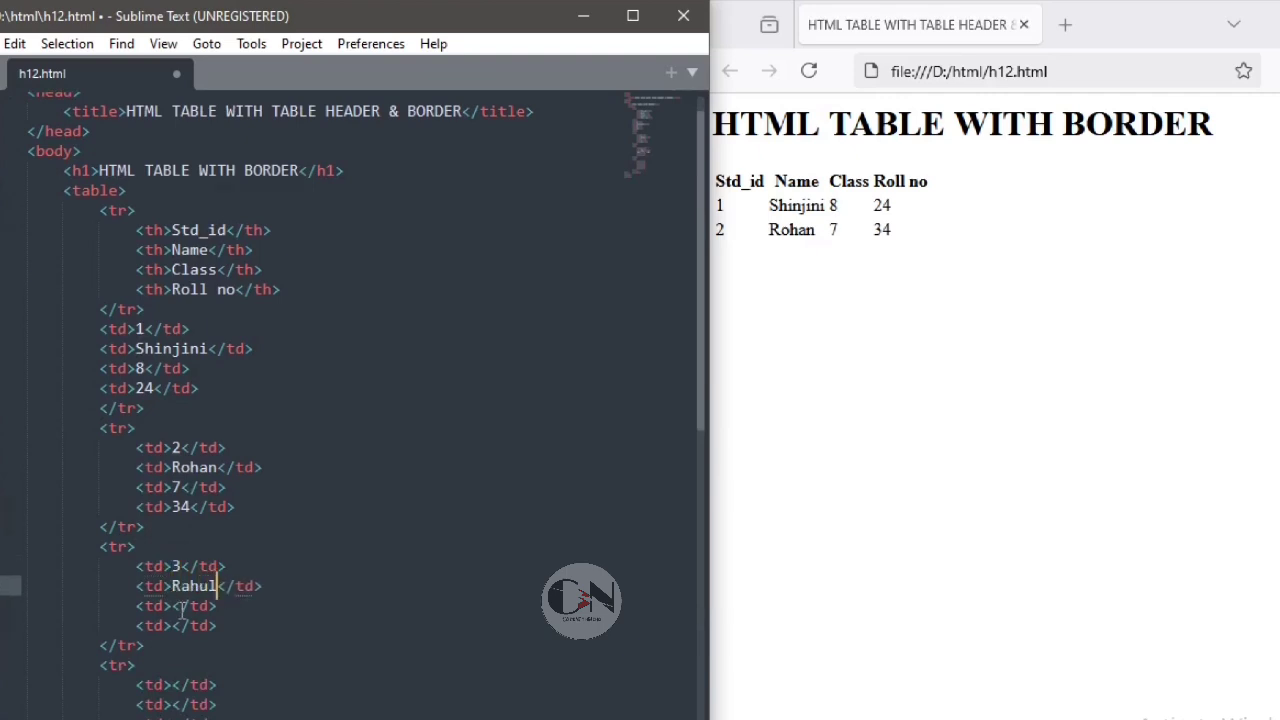
pyautogui.write('8')
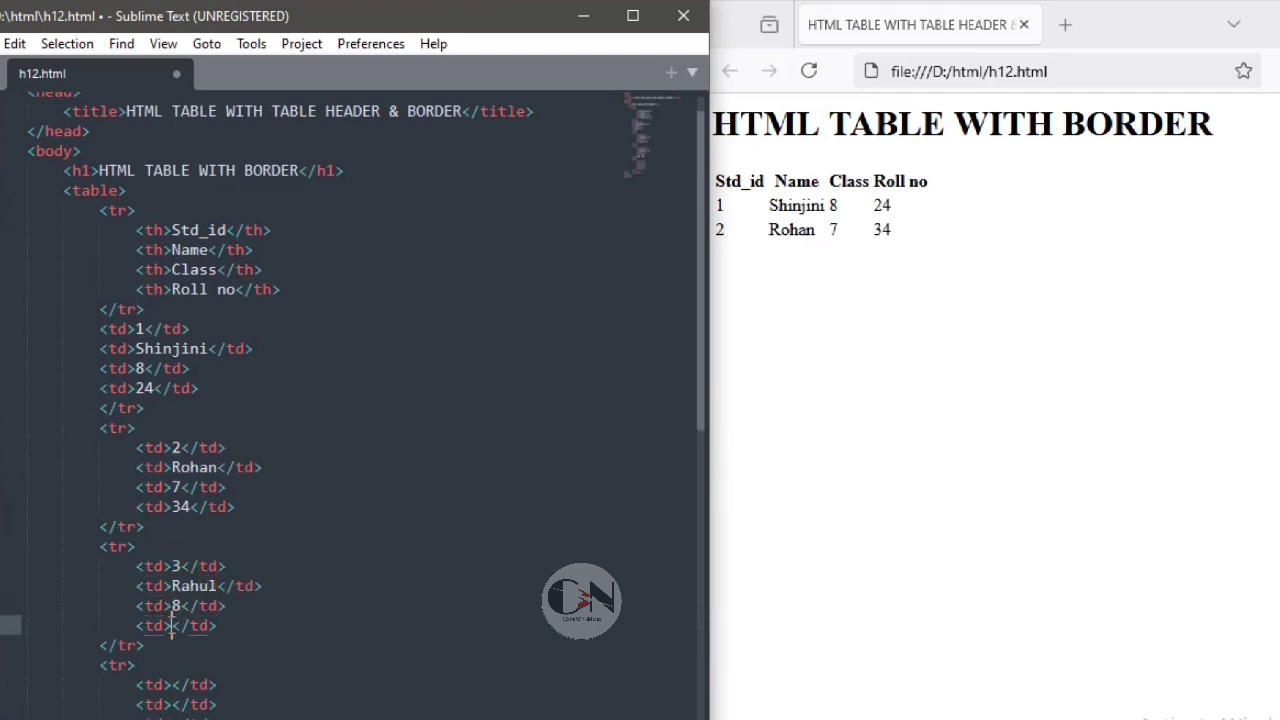
pyautogui.write('33')
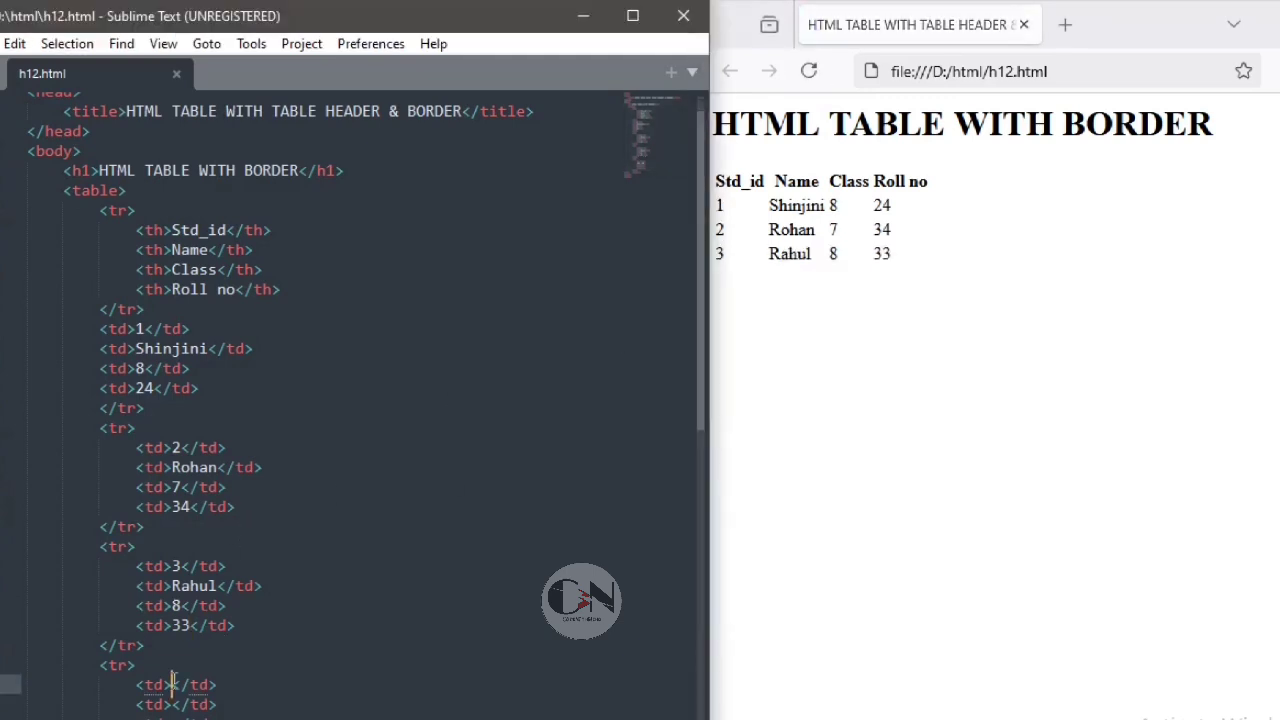
pyautogui.write('4')
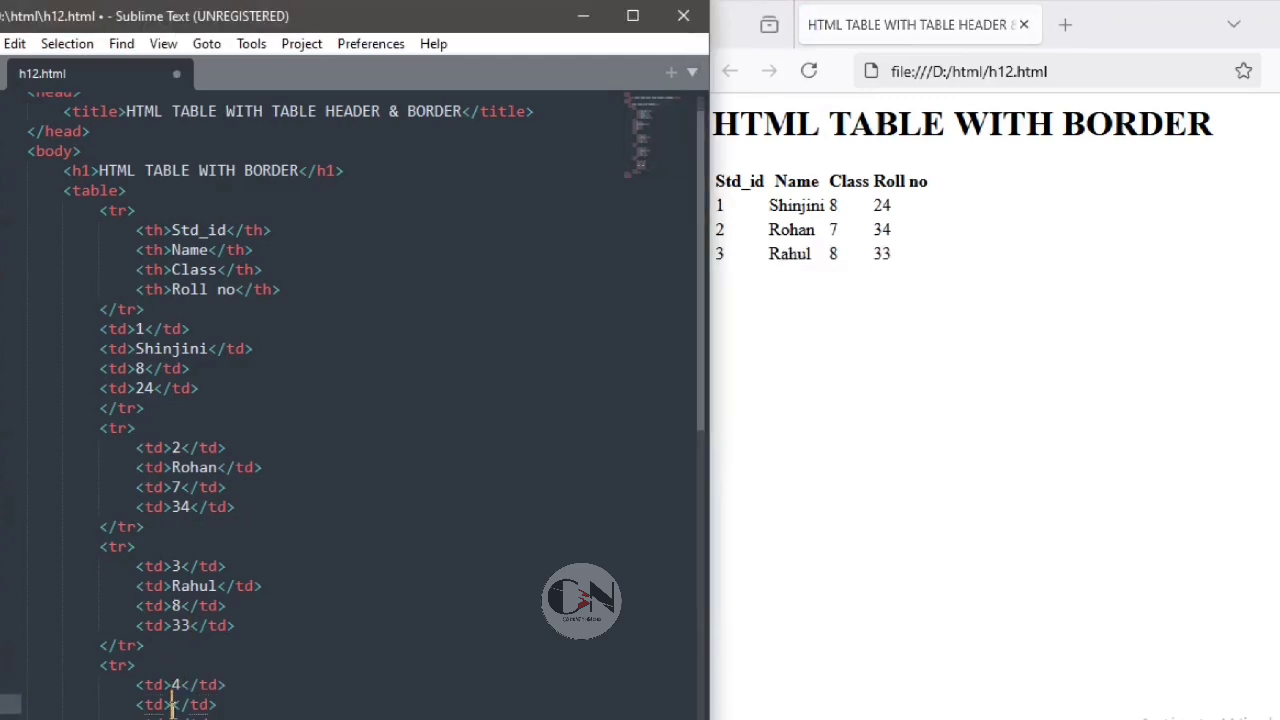
pyautogui.write('Emon')
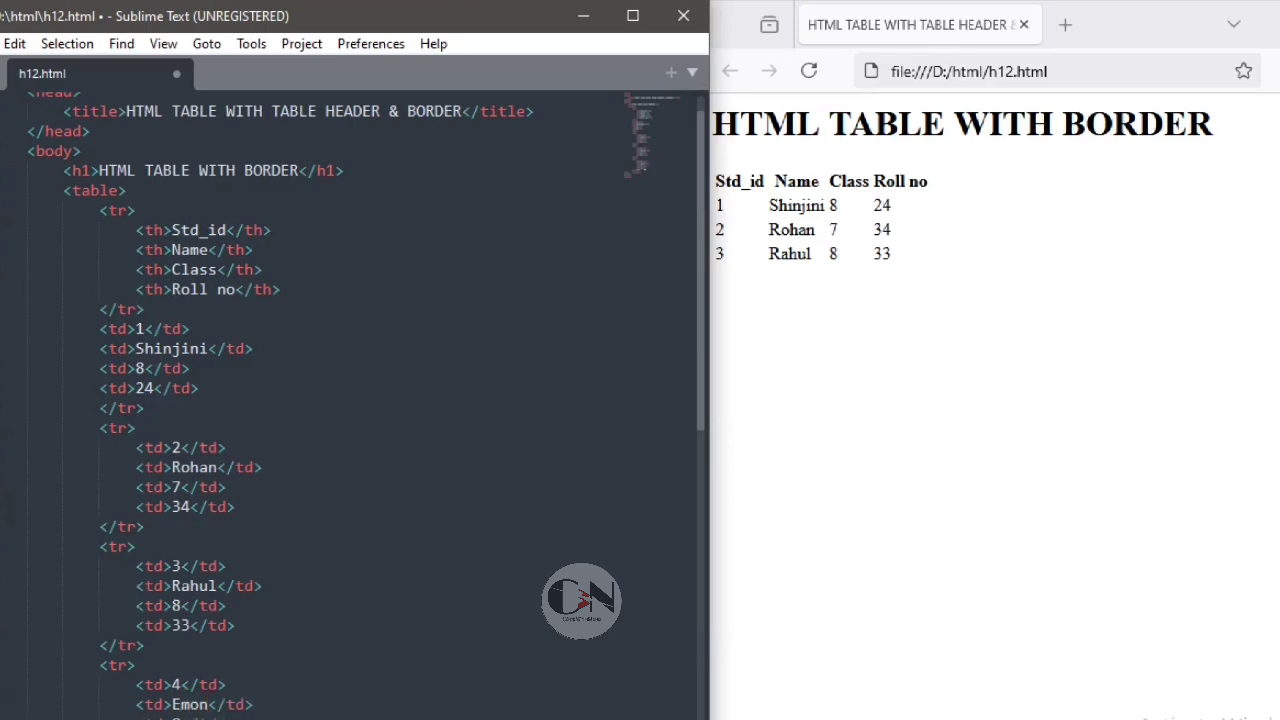
pyautogui.click(808, 71)
pyautogui.write('<style>')
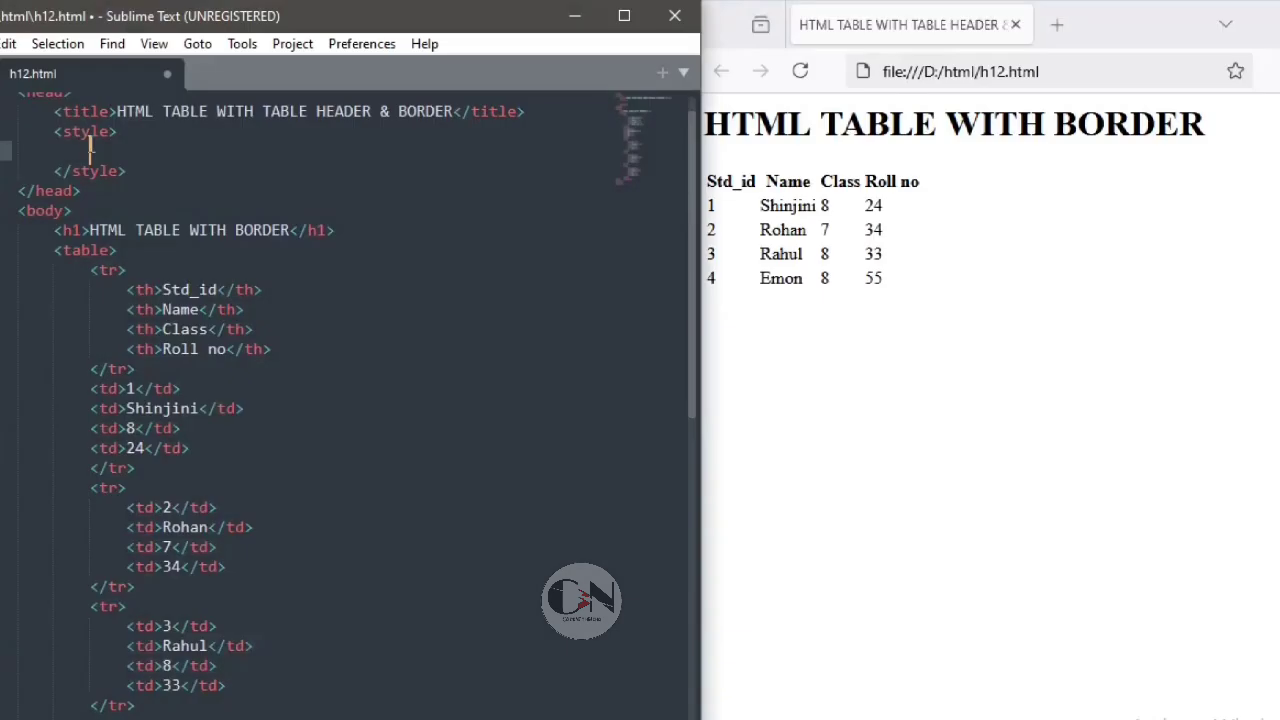
# Add the CSS rule table,th,td{border:1px solid black;} and reload the preview.
pyautogui.write('table,th')
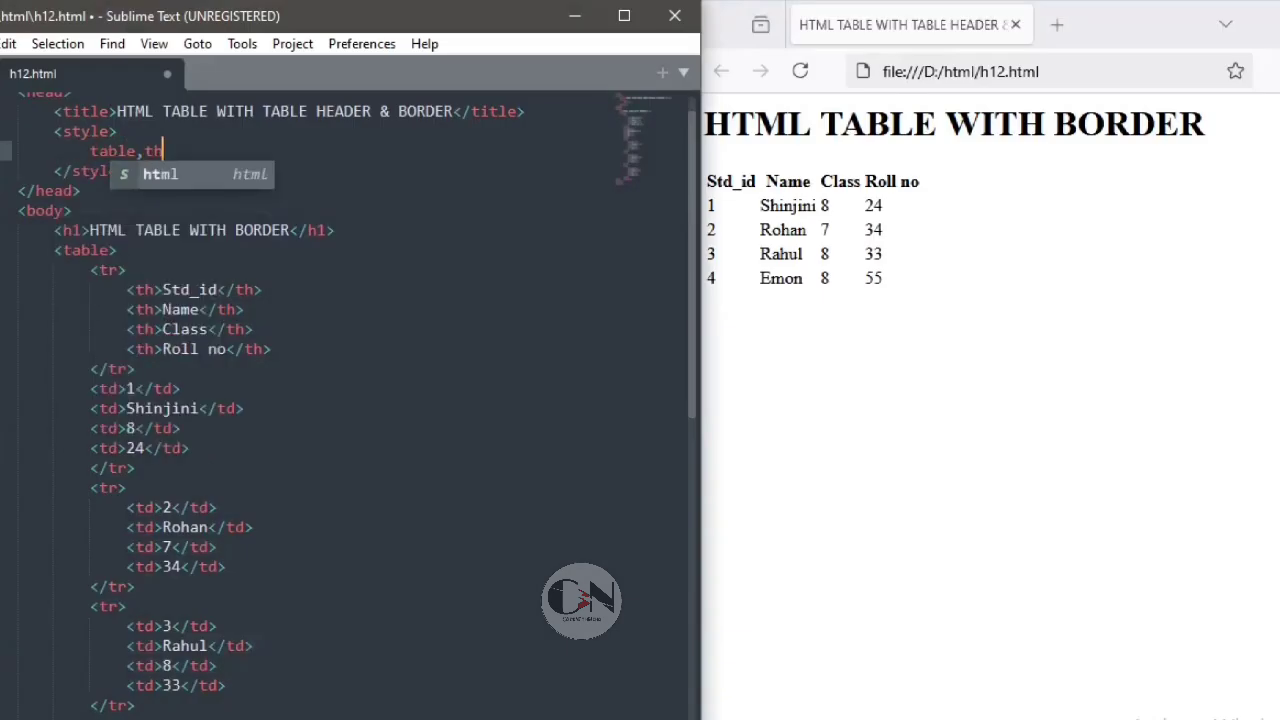
pyautogui.write(',td{')
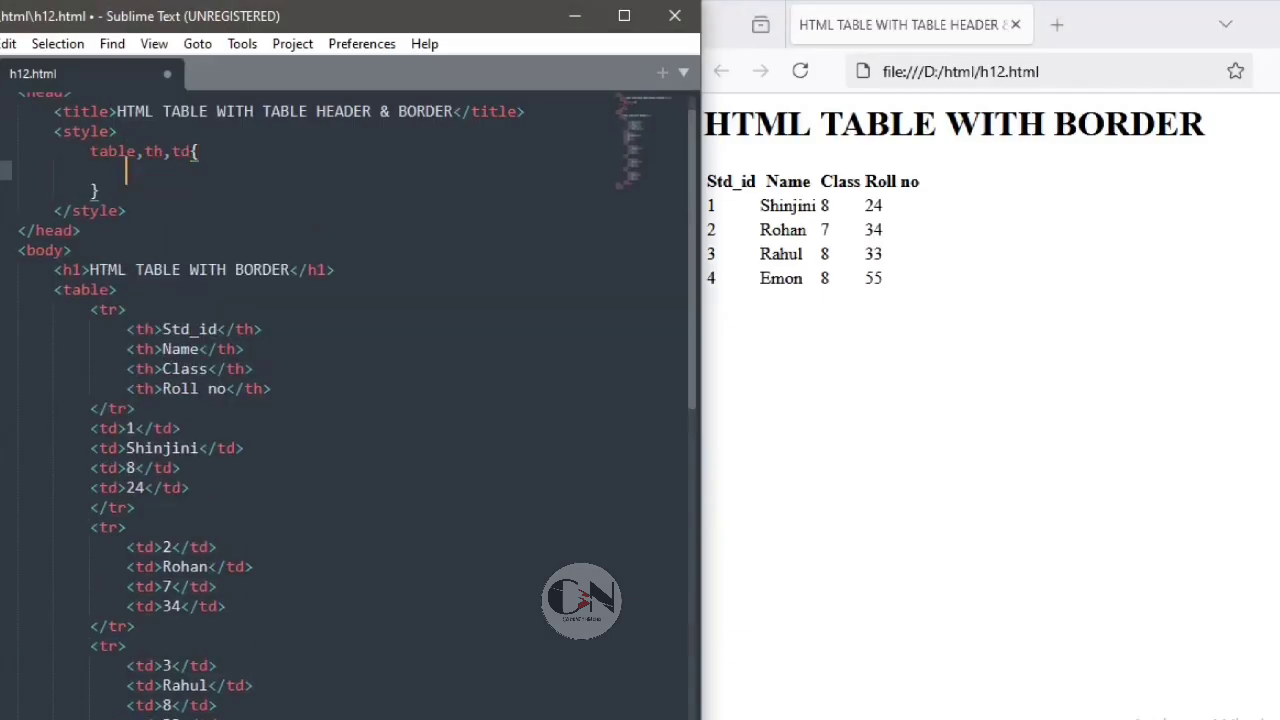
pyautogui.write('border:;')
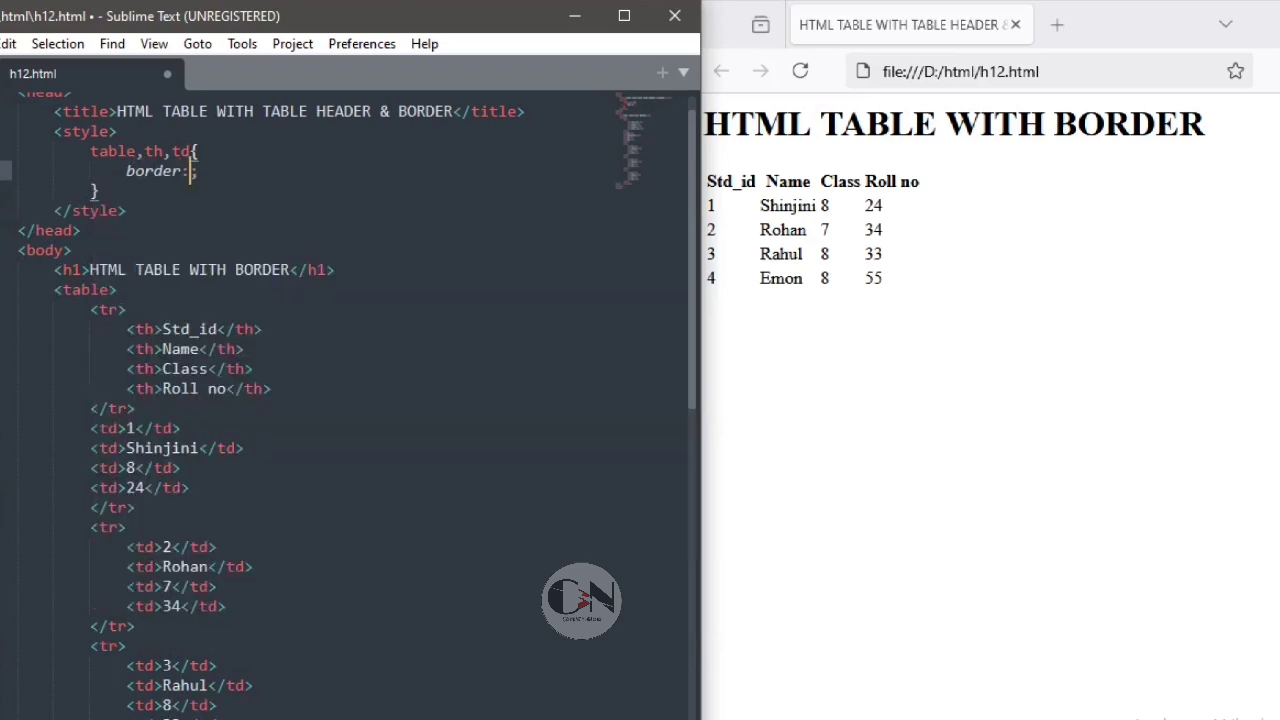
pyautogui.write('1px solid')
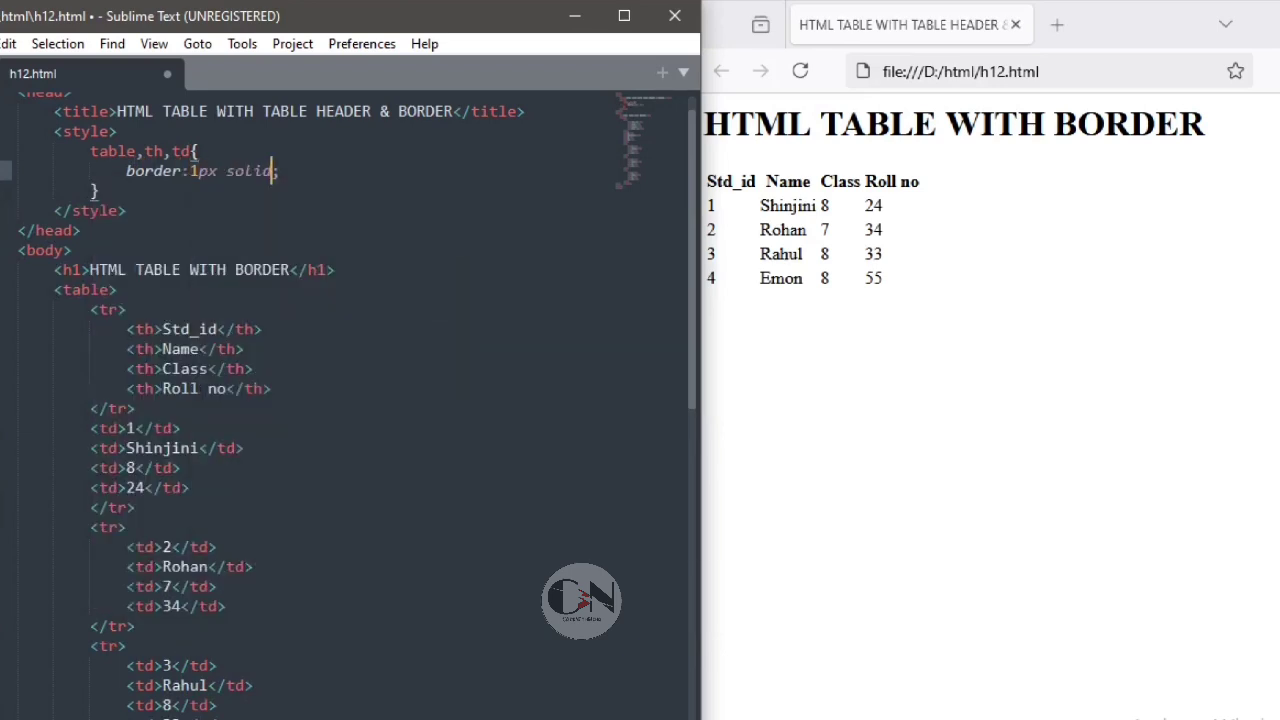
pyautogui.write('black')
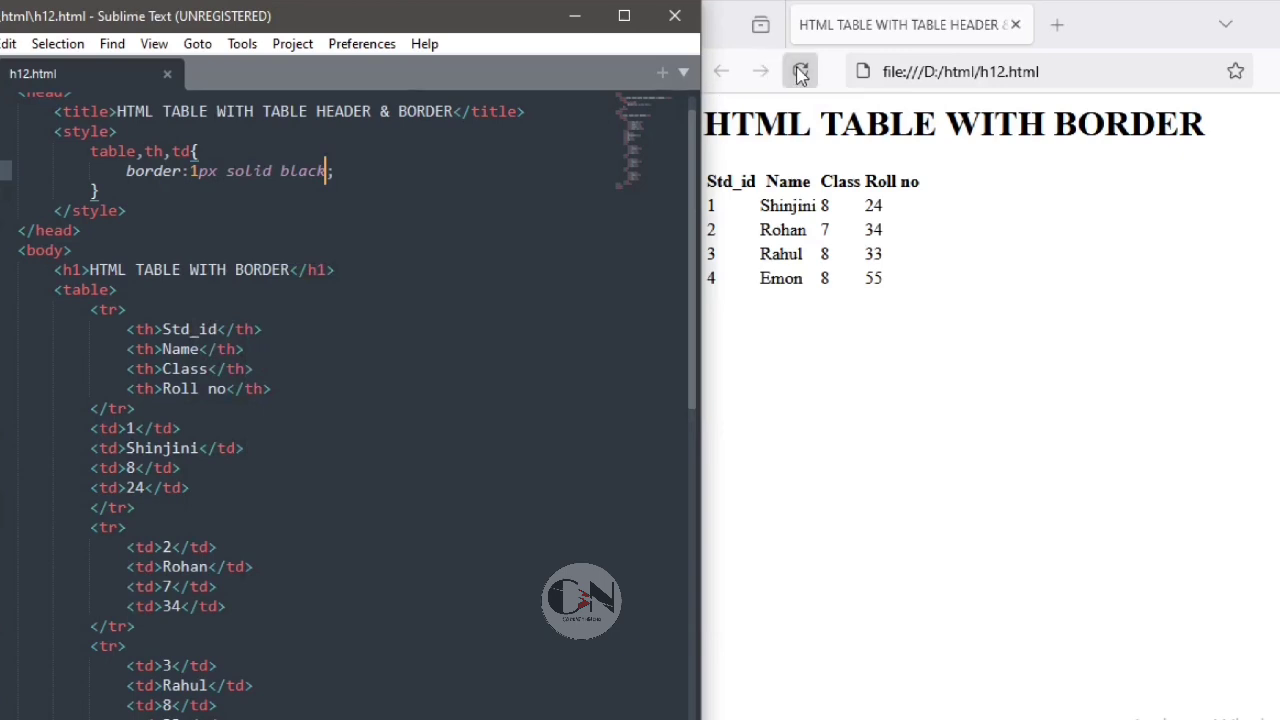
pyautogui.click(799, 71)
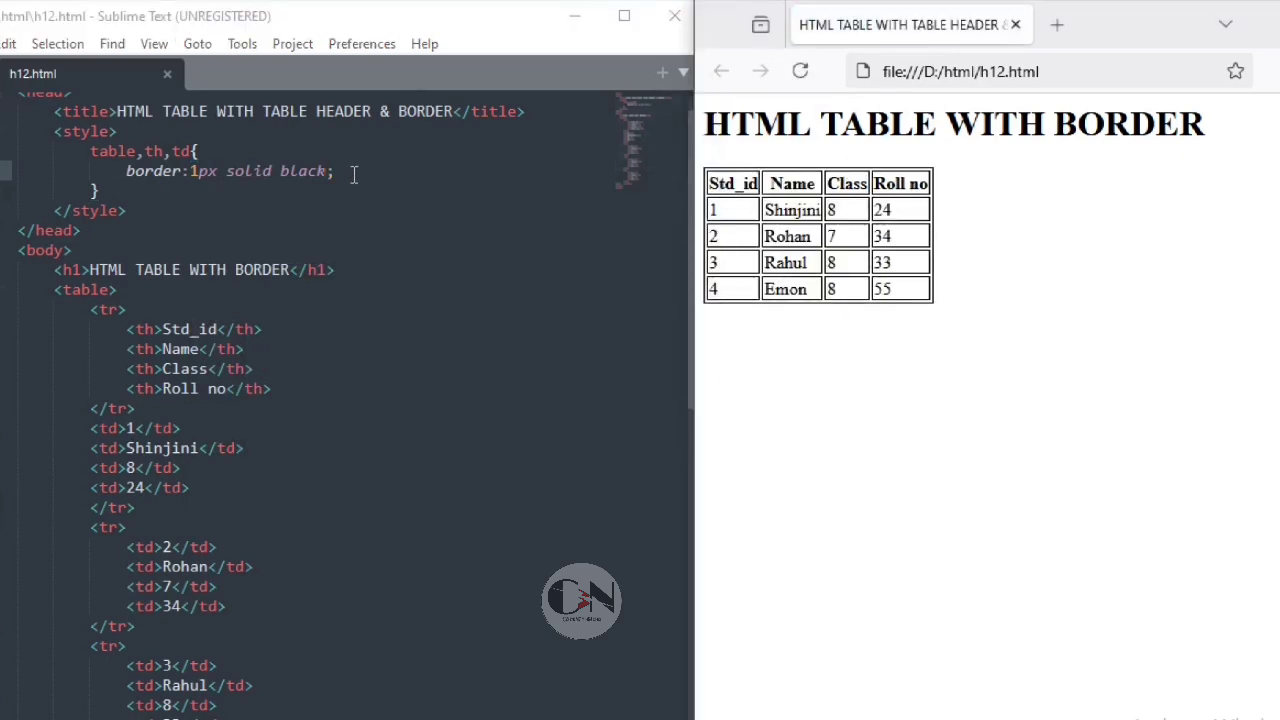
pyautogui.write('border-c')
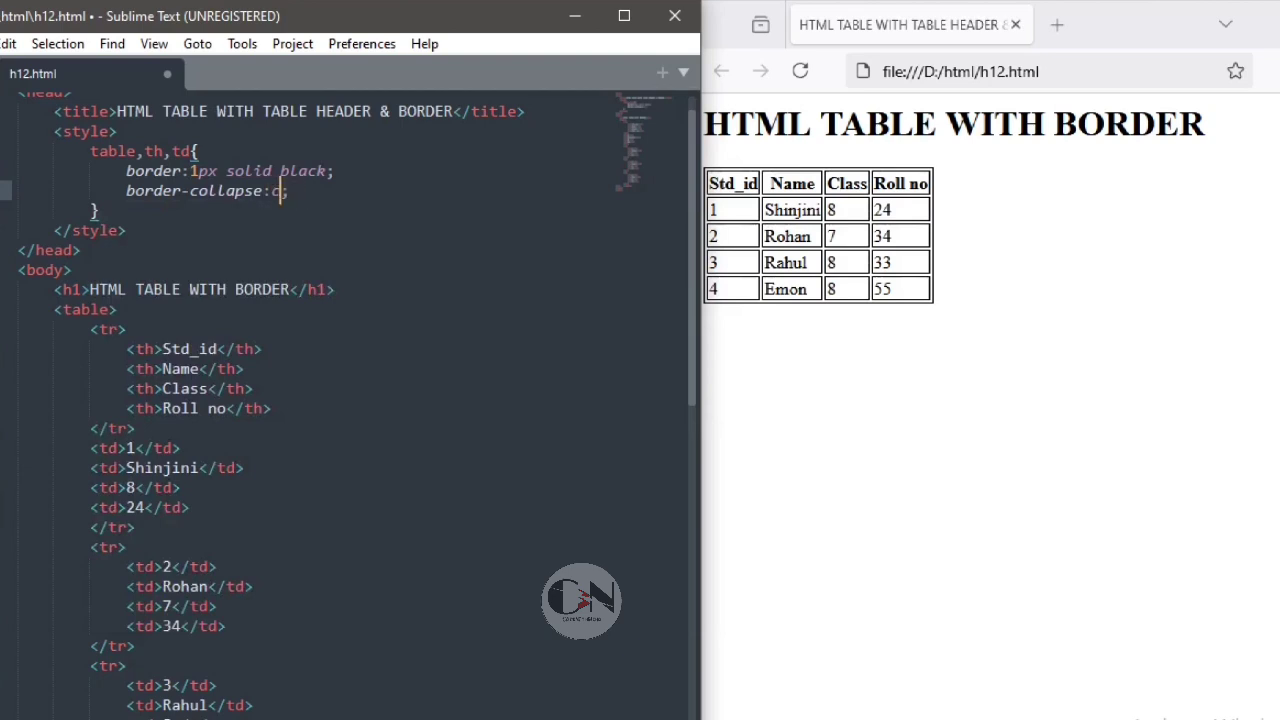
# Add border-collapse: collapse to the table,th,td rule and reload the browser preview.
pyautogui.write('ollapse')
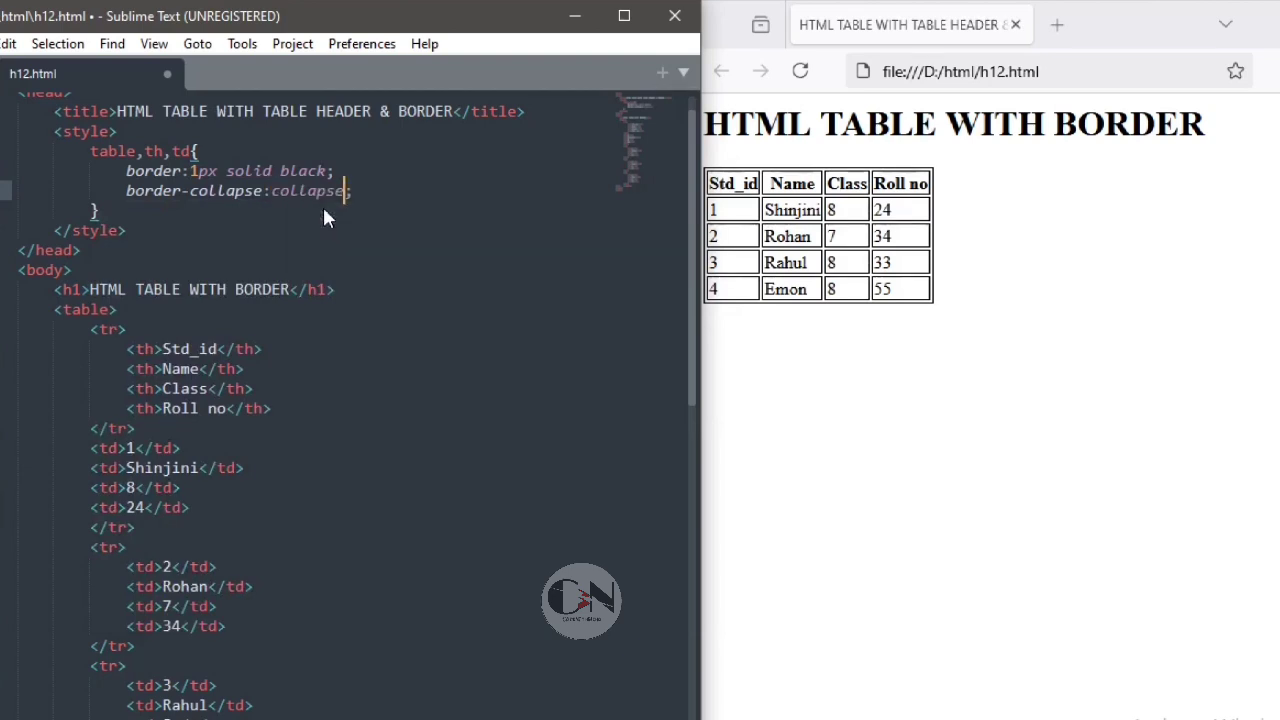
pyautogui.click(799, 71)
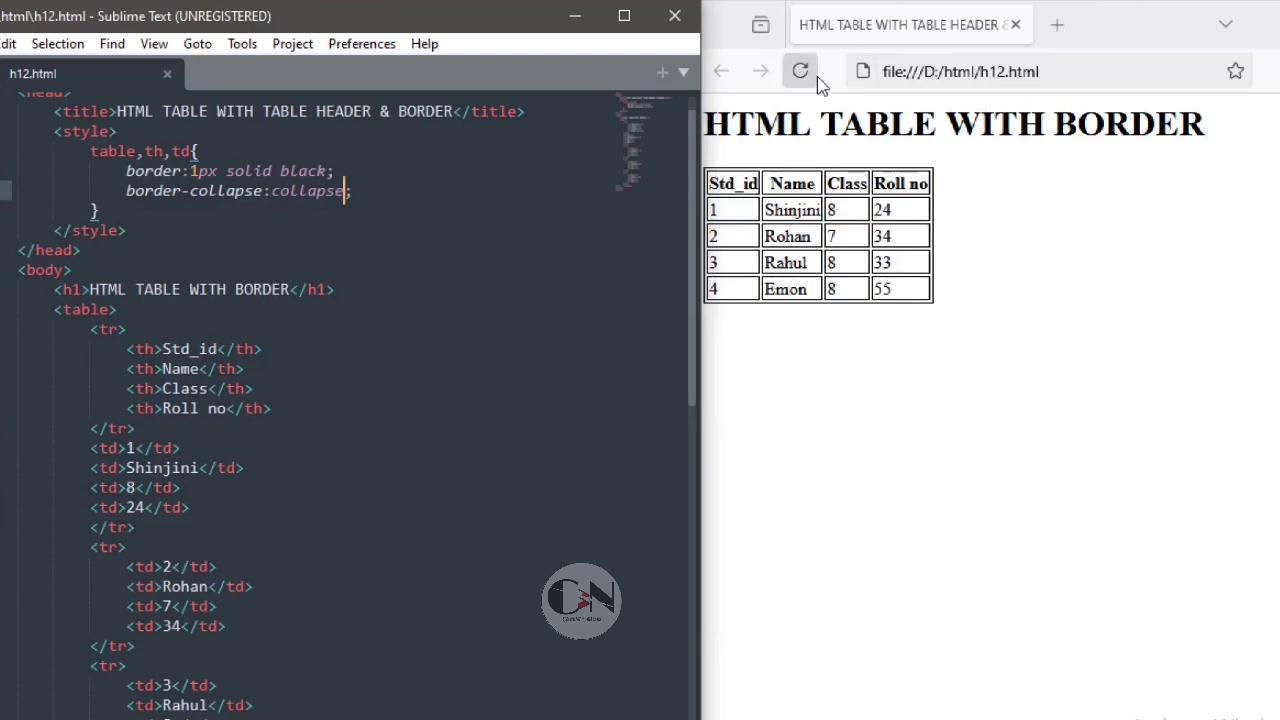
pyautogui.click(799, 71)
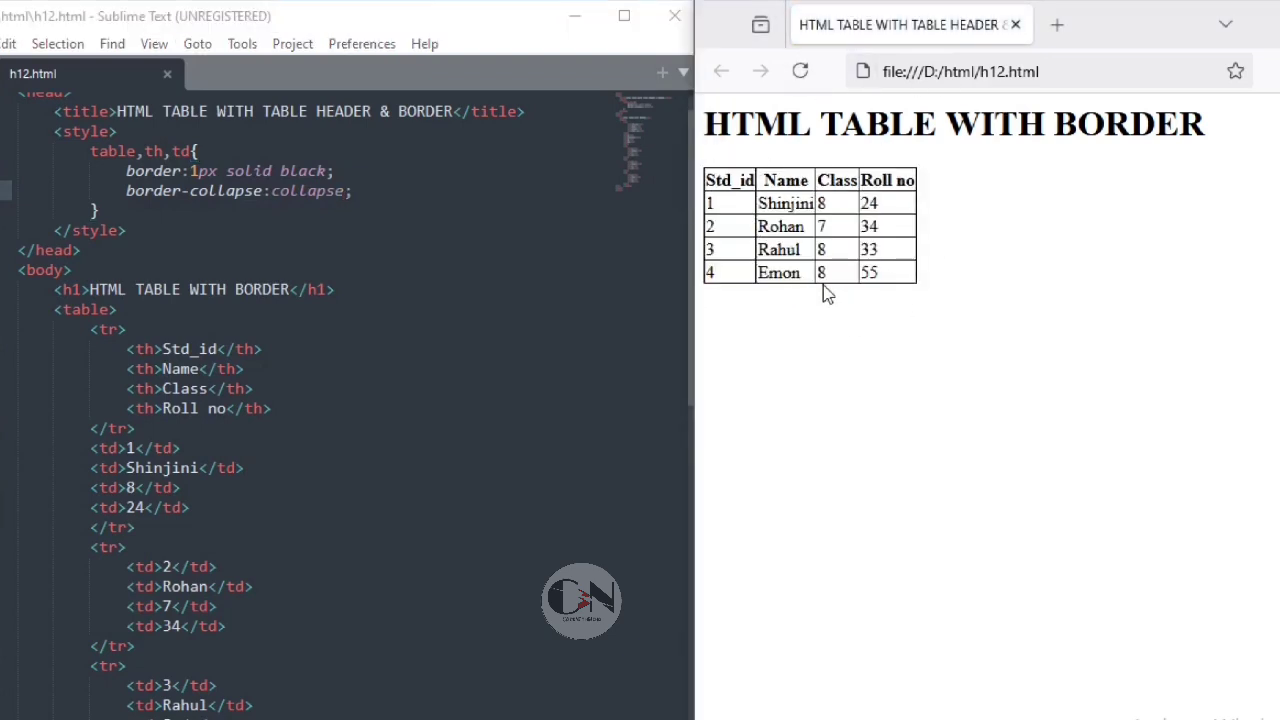